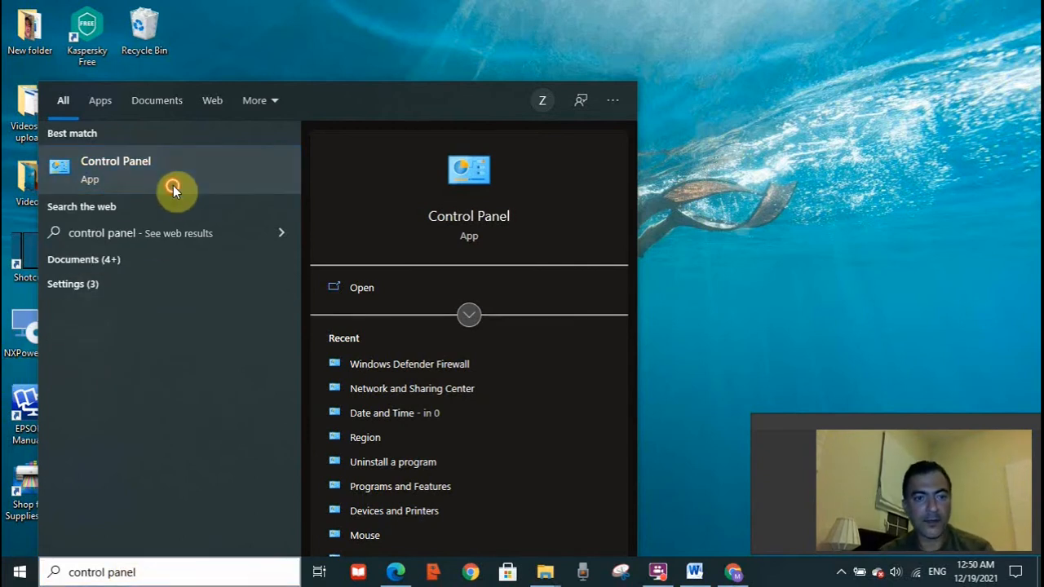
- Launch Control Panel from the Start search results to show all items
click(176, 191)
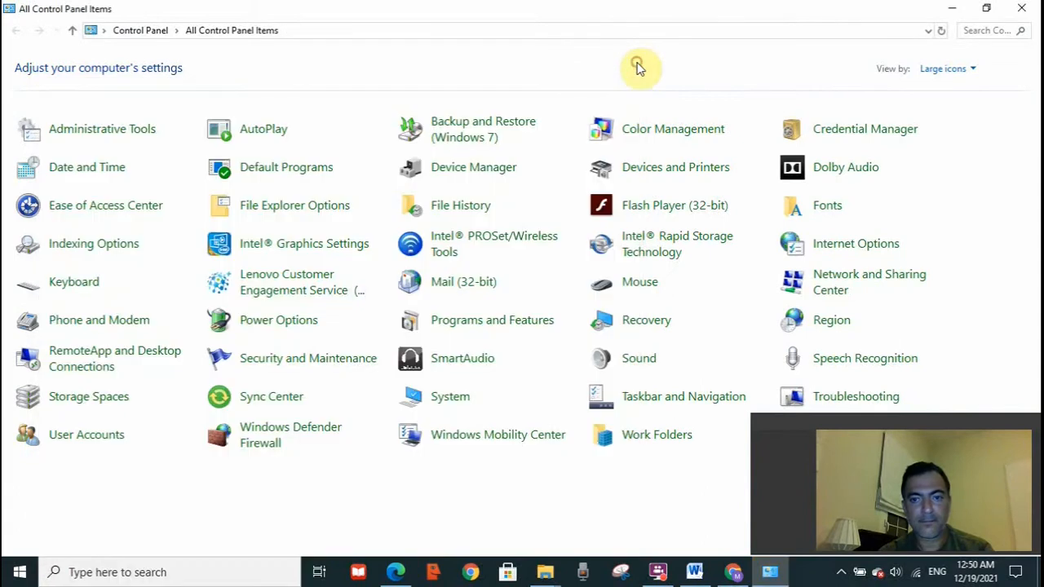
mouse_move(492, 243)
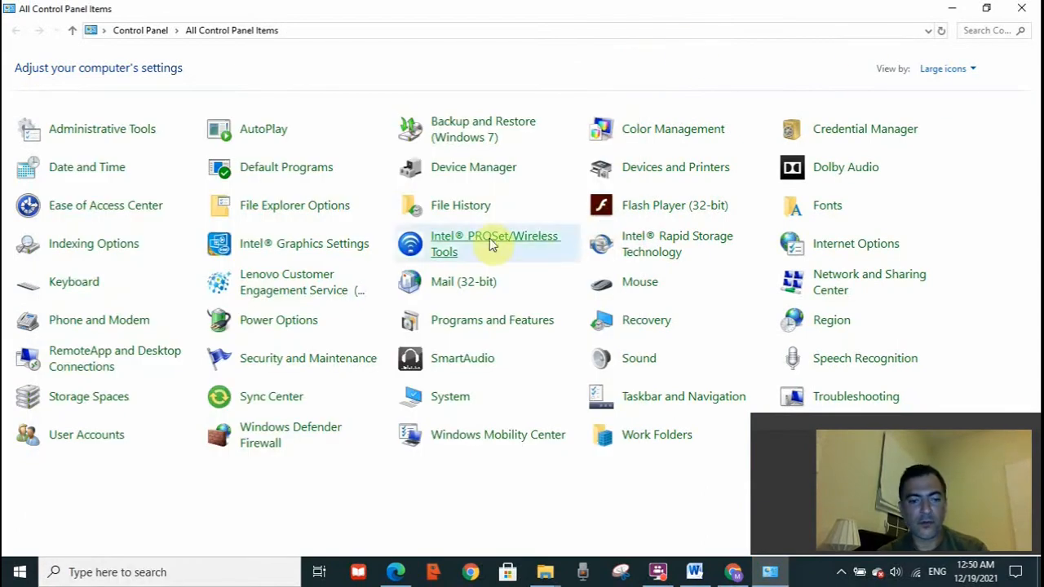
mouse_move(272, 442)
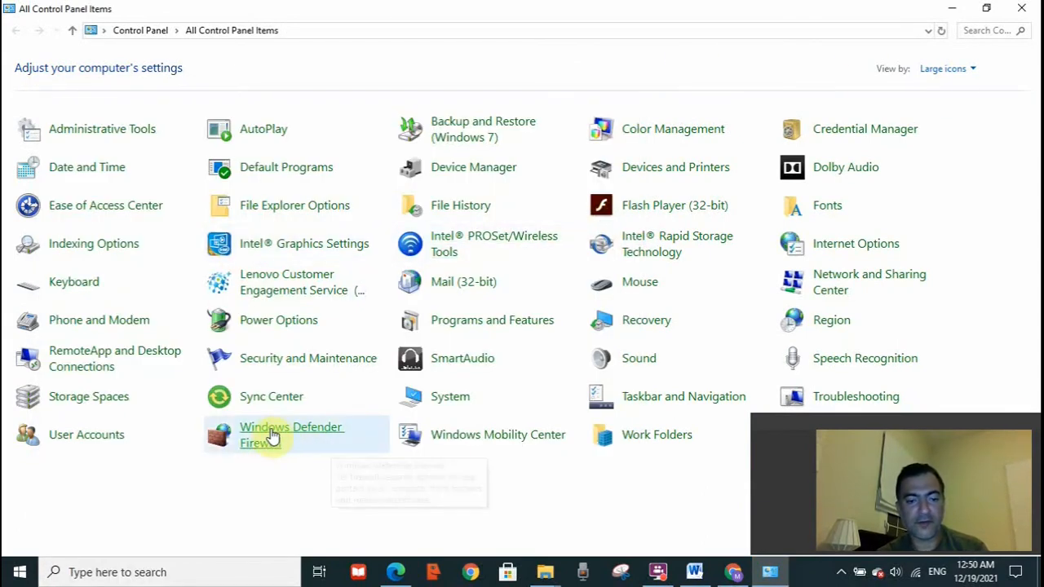
mouse_move(241, 443)
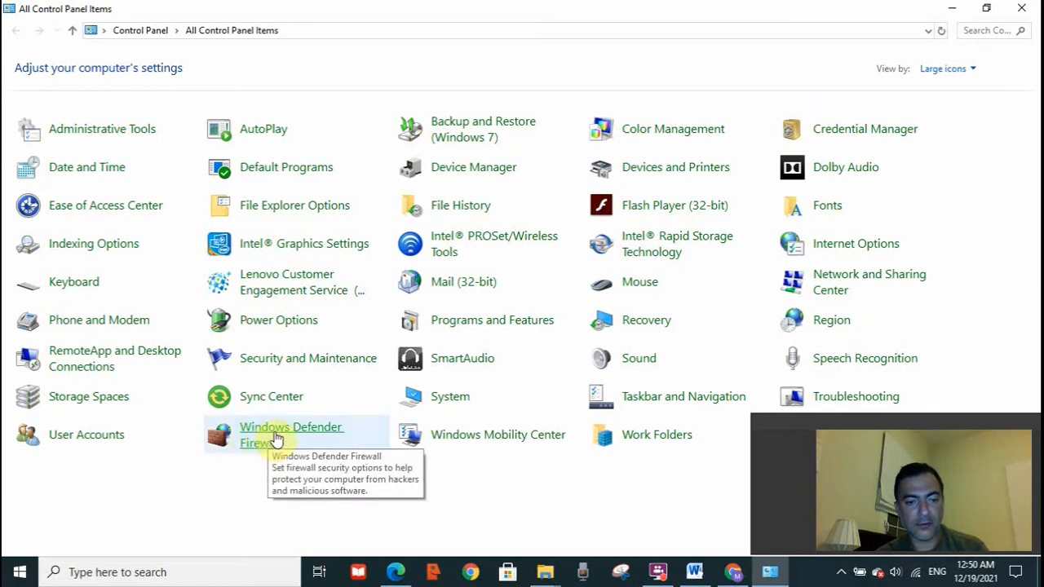
- Open Windows Defender Firewall from All Control Panel Items
click(291, 435)
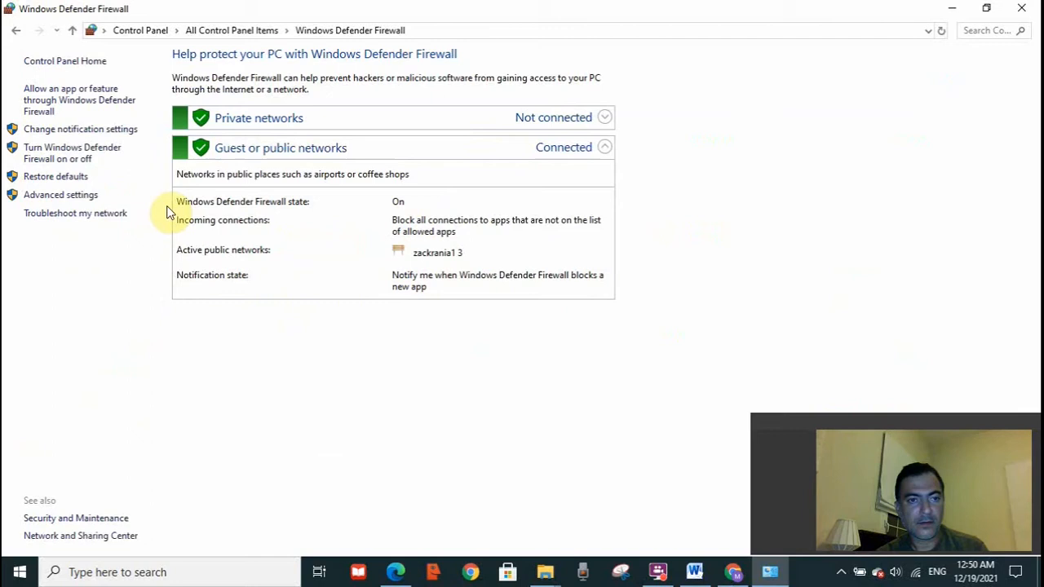
mouse_move(119, 174)
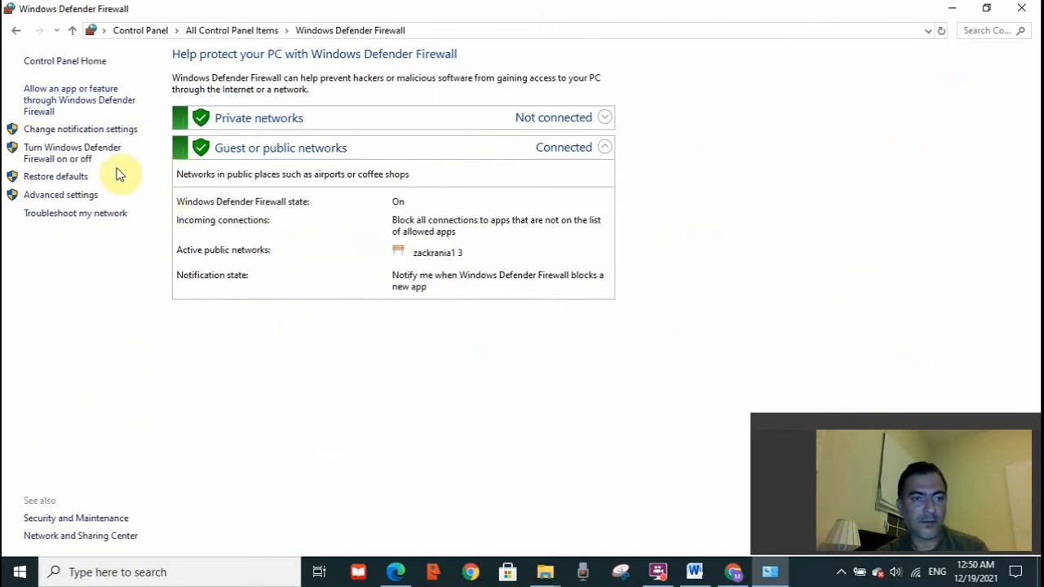
mouse_move(93, 161)
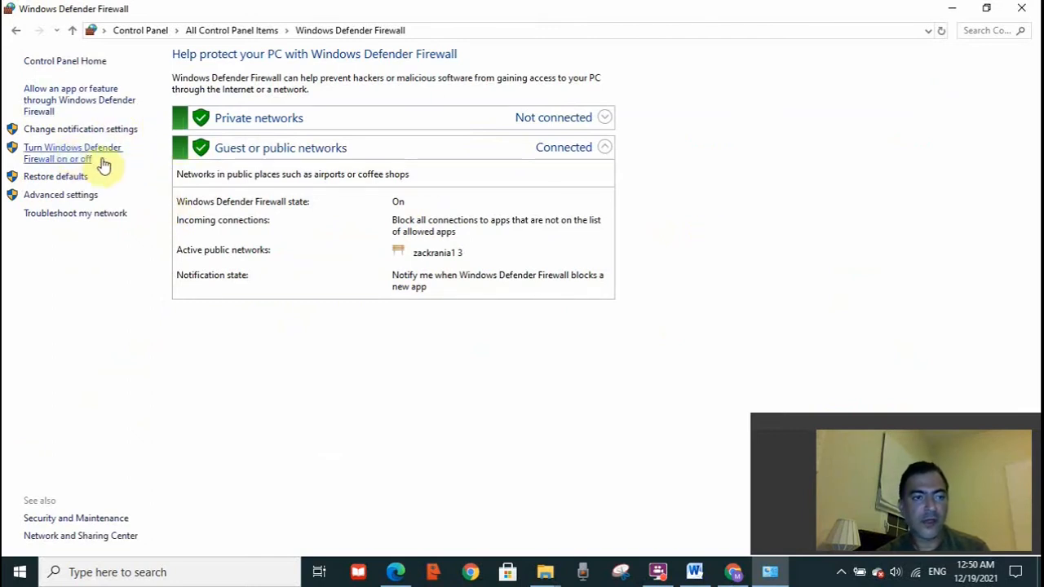
mouse_move(88, 176)
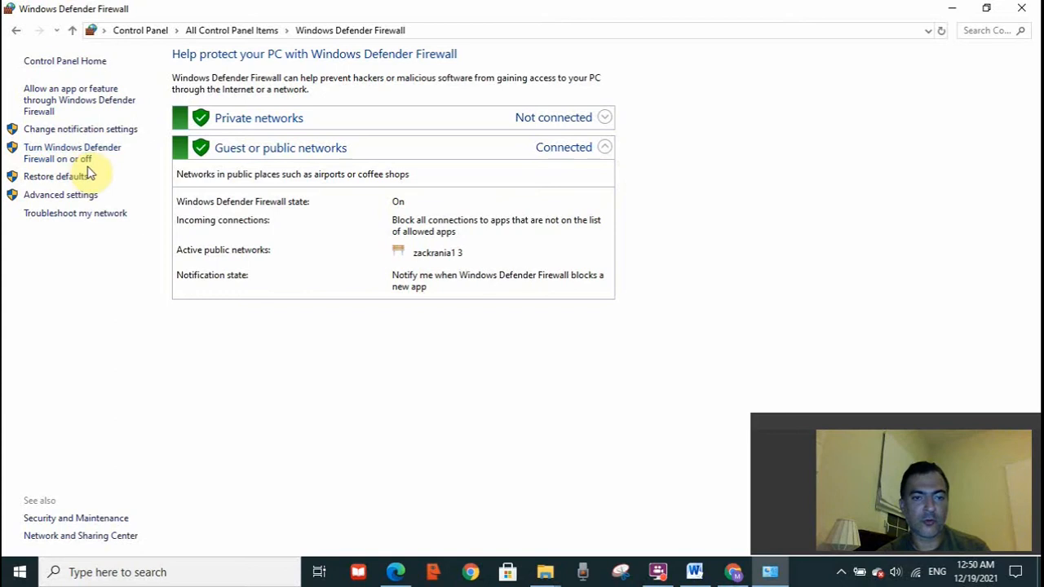
- In the firewall on/off settings, select Turn off for private and public networks
click(72, 152)
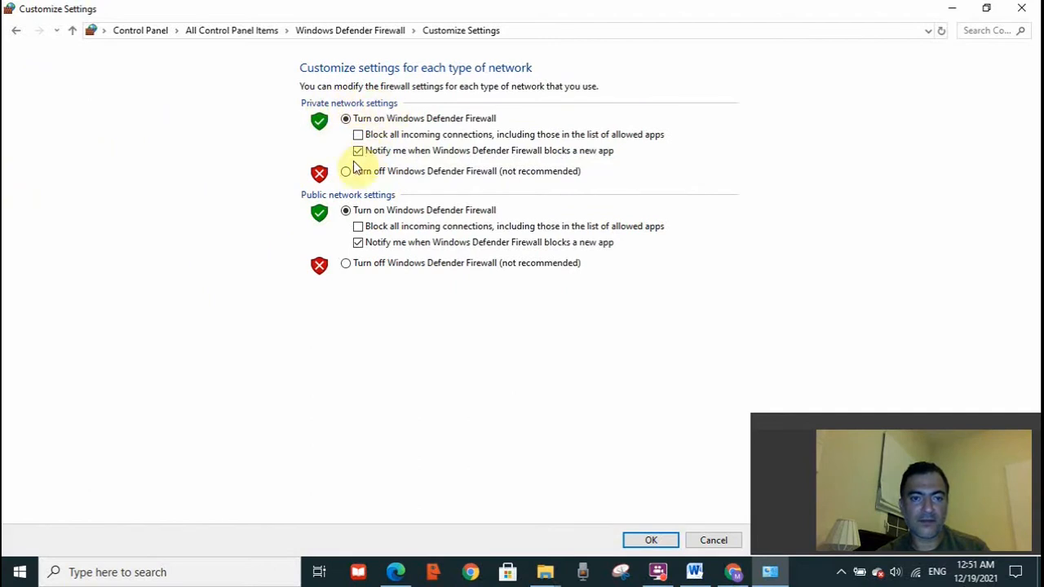
mouse_move(457, 179)
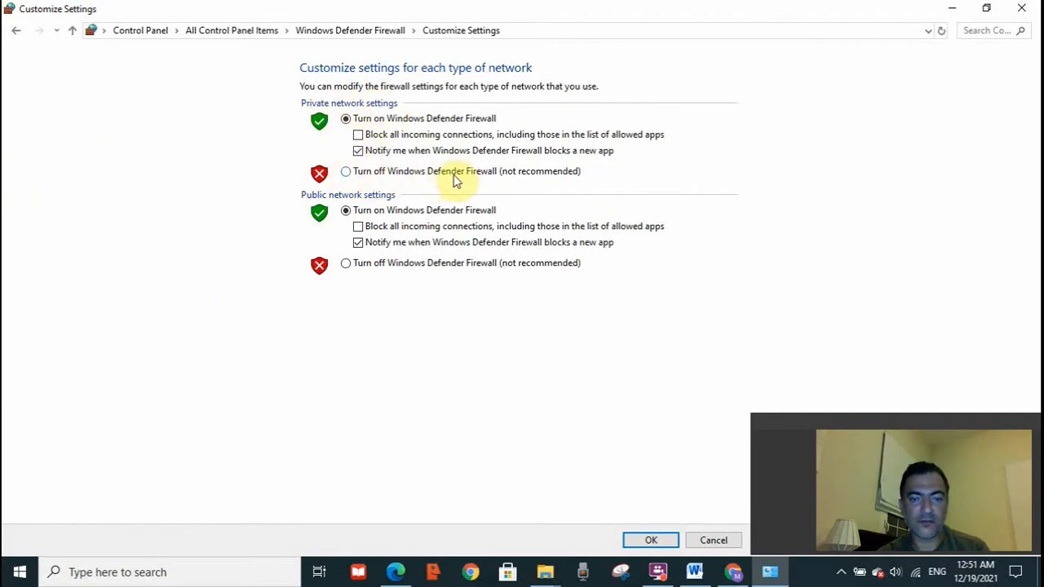
click(345, 171)
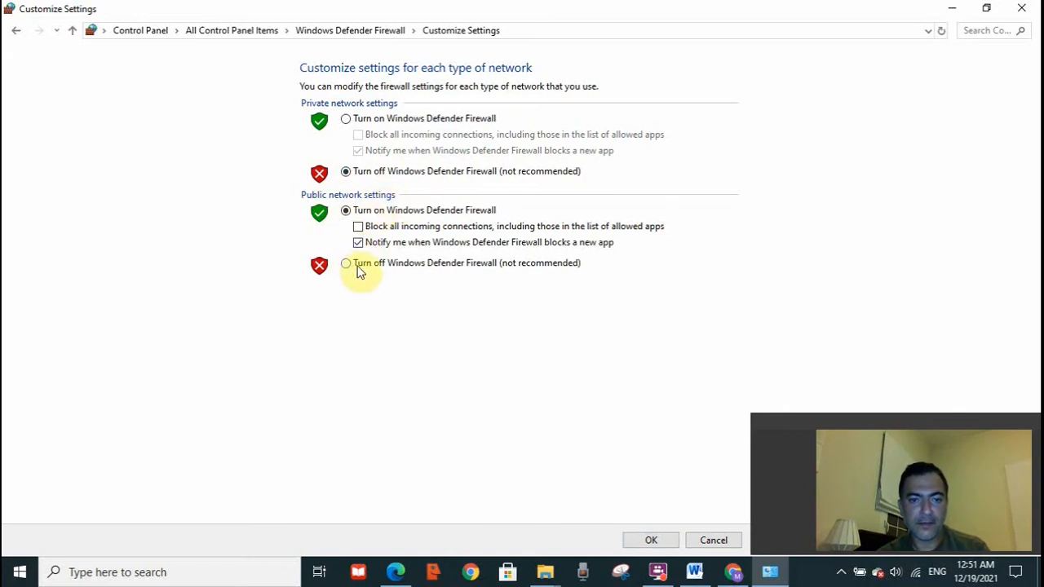
click(344, 263)
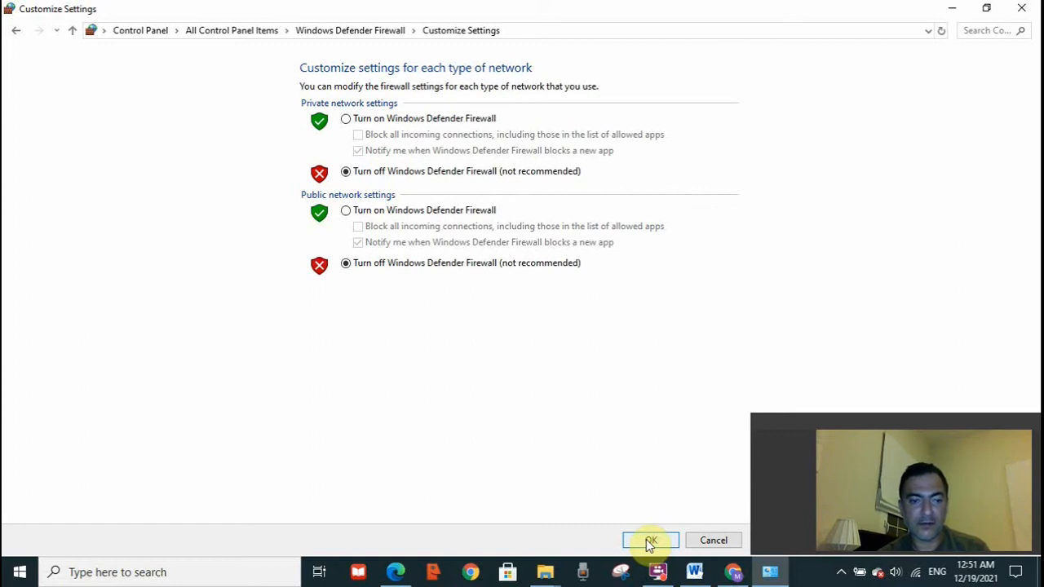
mouse_move(734, 348)
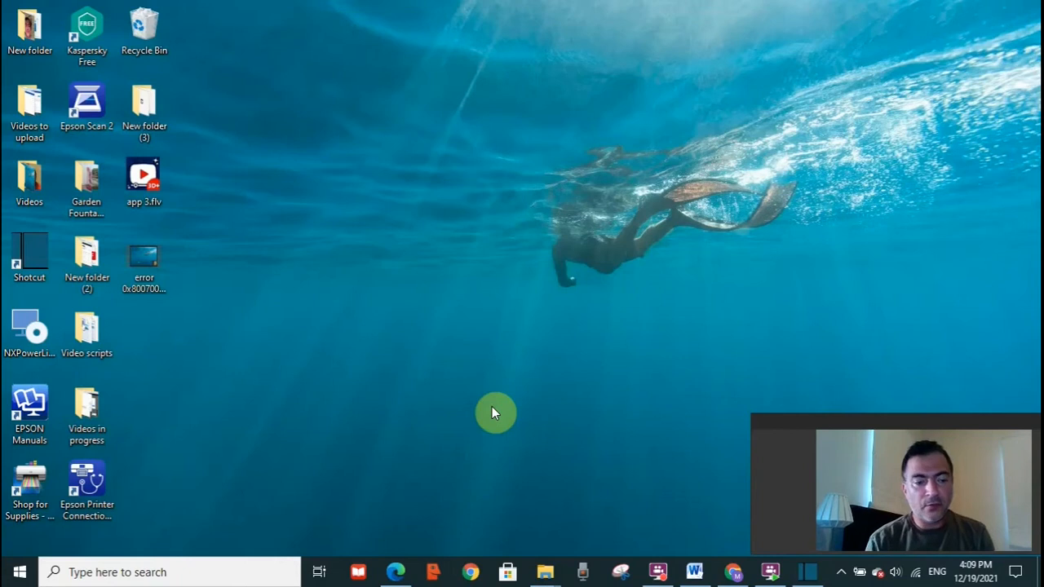
mouse_move(16, 567)
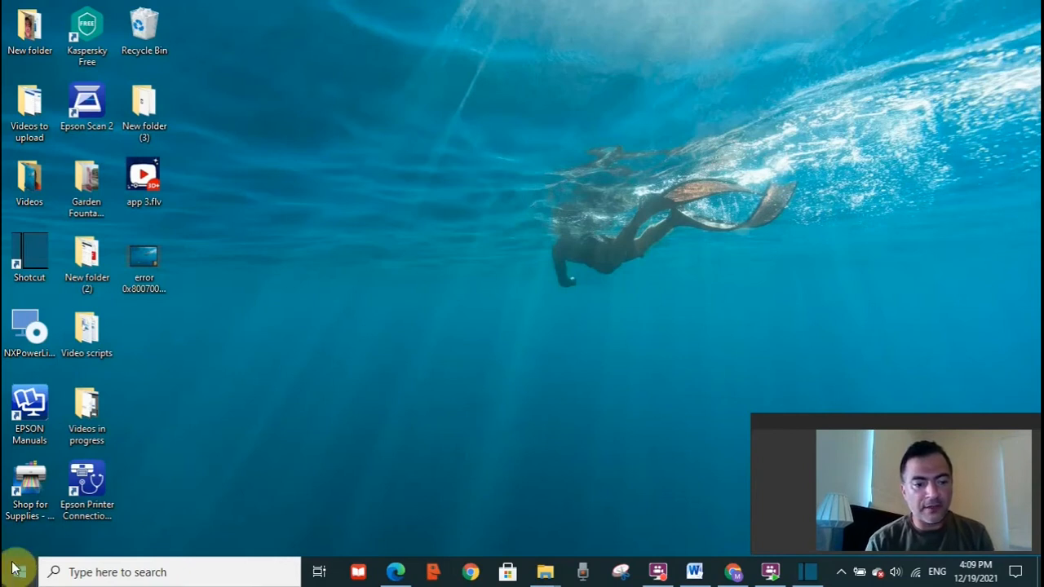
- Launch Windows Settings through the Settings gear in the Start menu
click(12, 568)
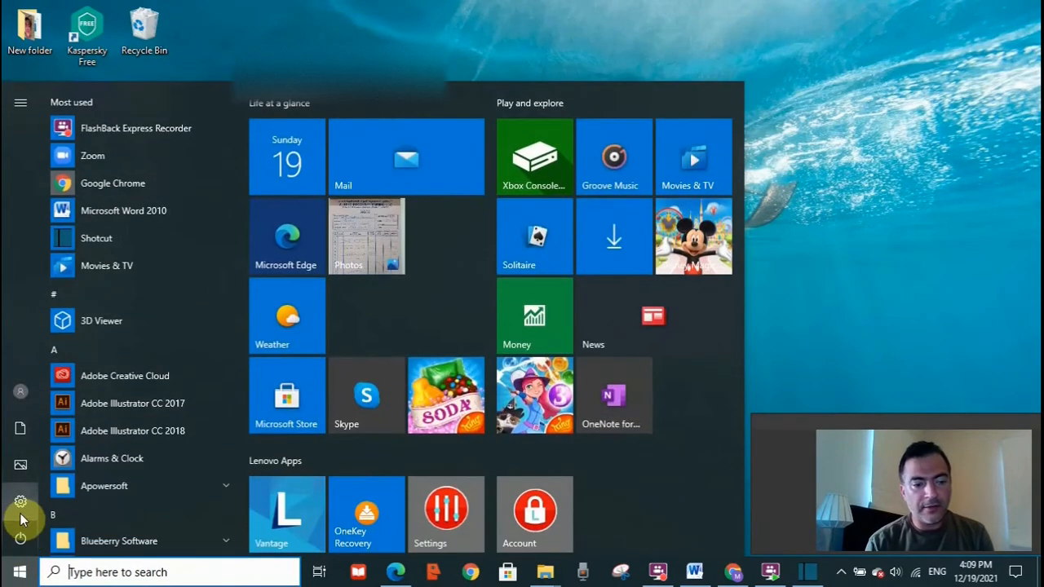
click(20, 504)
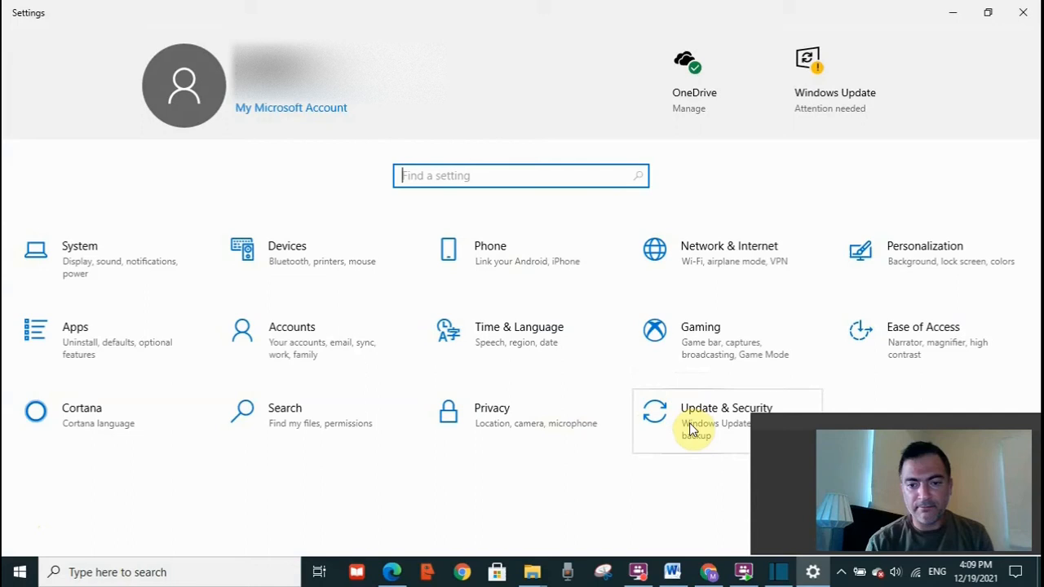
mouse_move(705, 440)
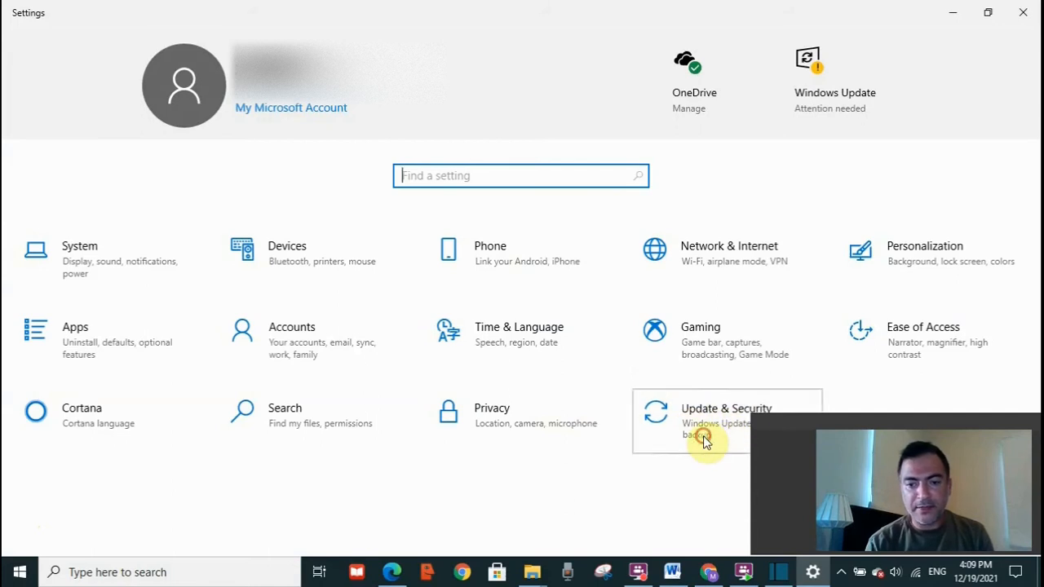
- Go to Update & Security > Troubleshoot and scroll through the troubleshooters
click(707, 422)
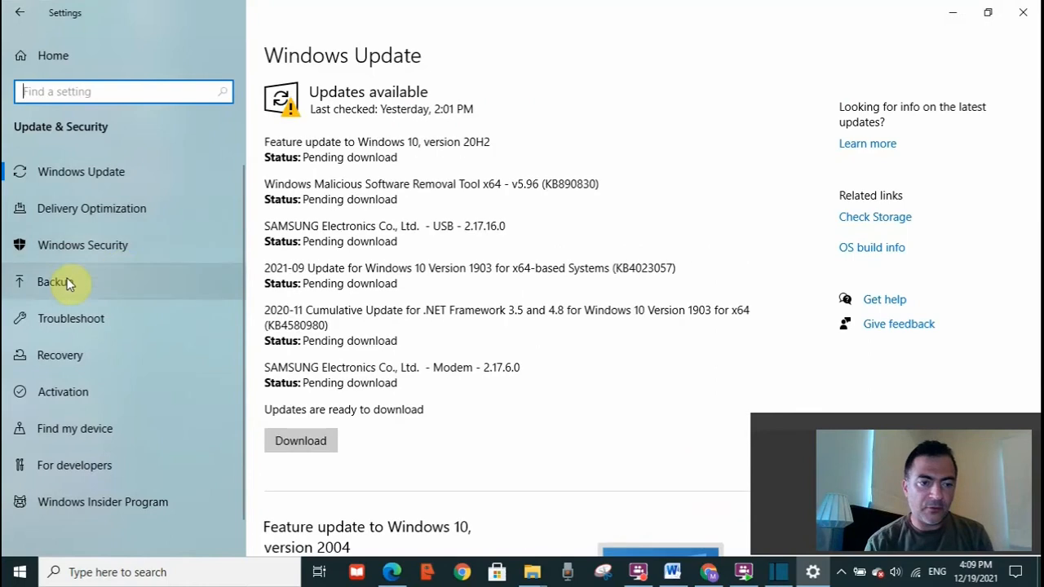
click(70, 318)
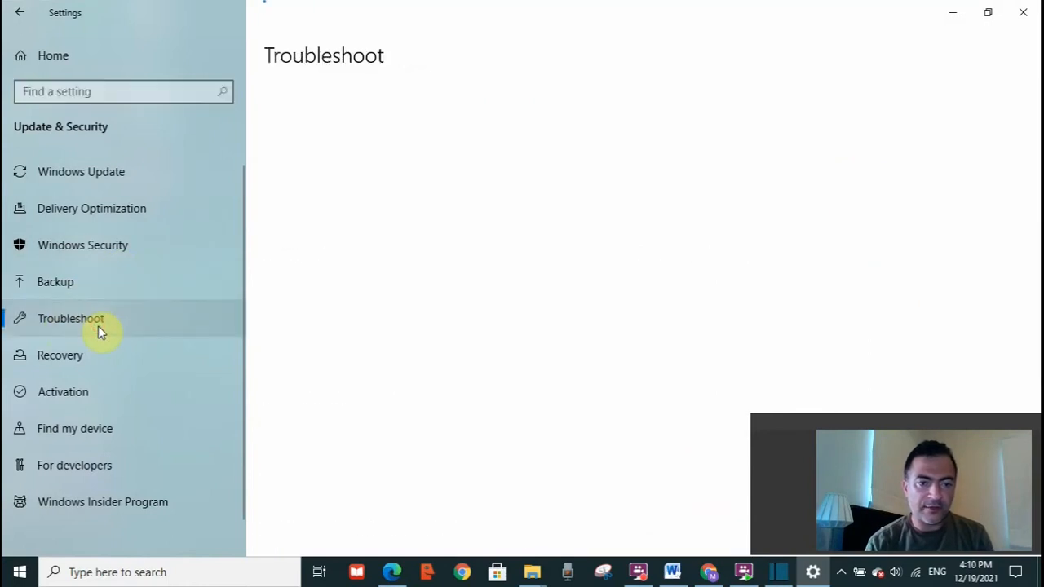
click(70, 318)
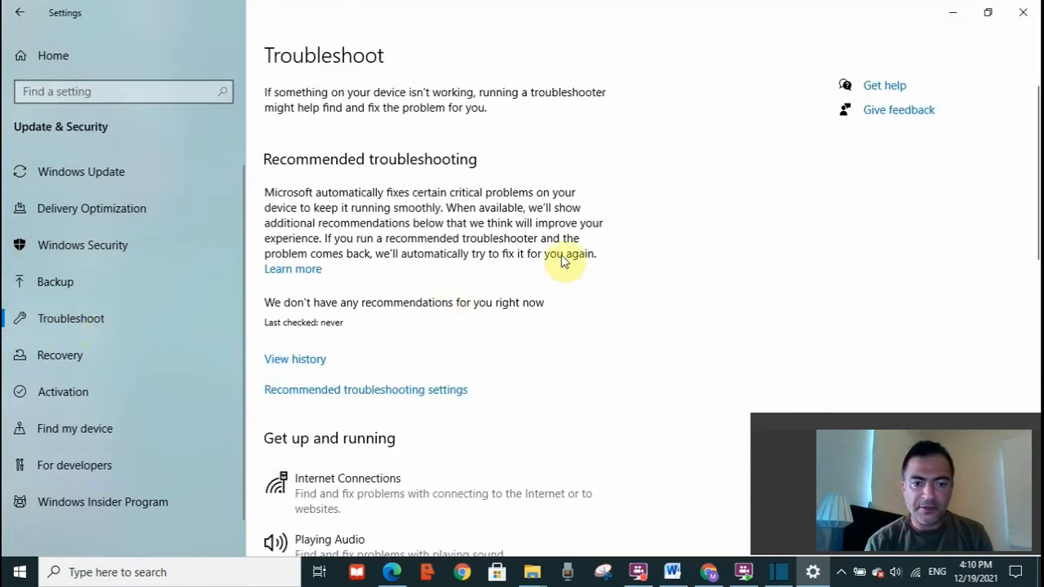
scroll(down, 3)
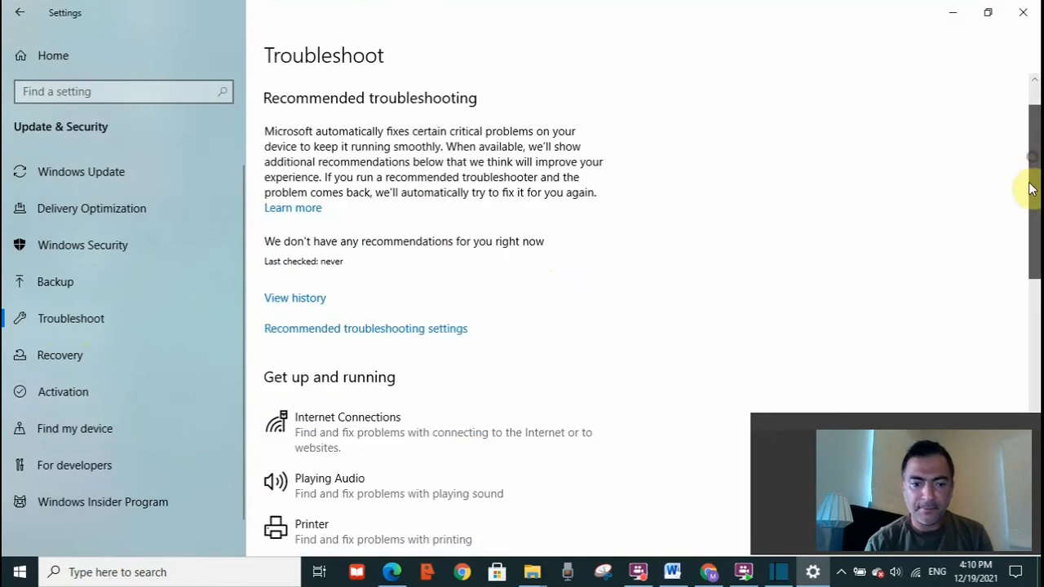
scroll(down, 3)
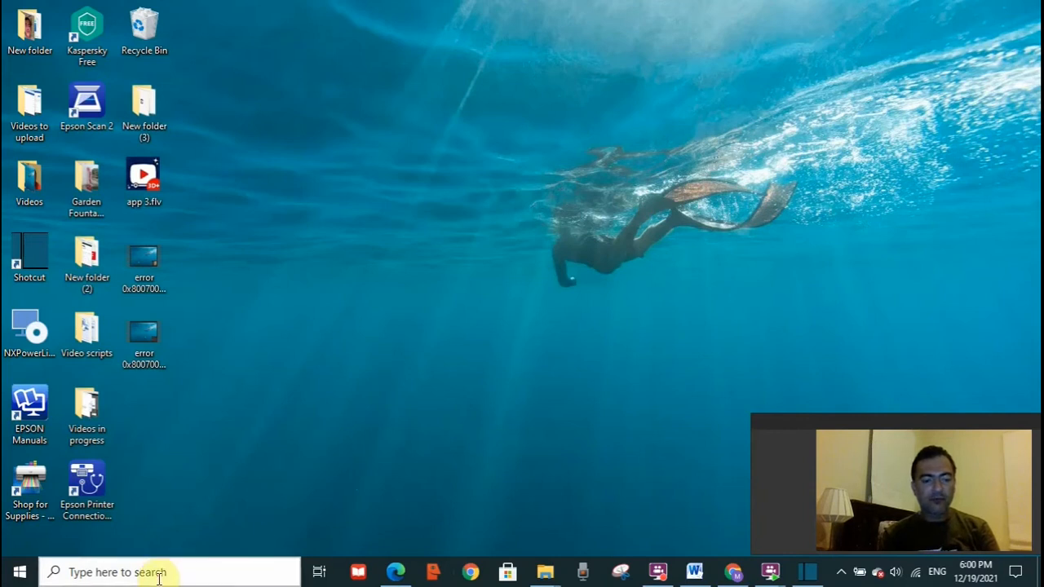
- Search Windows for 'misconf' and open System Configuration
click(150, 572)
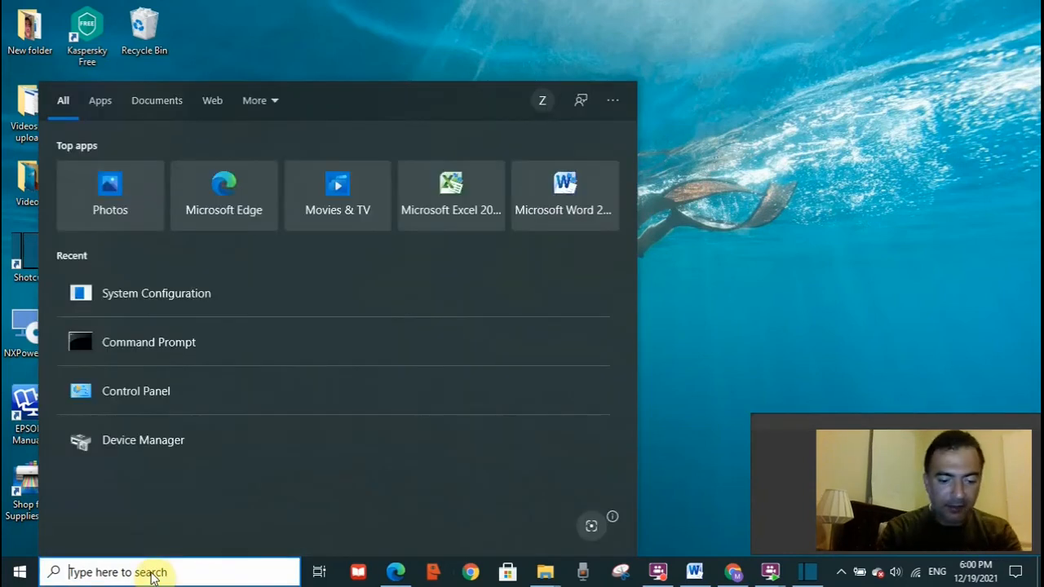
text(miscon)
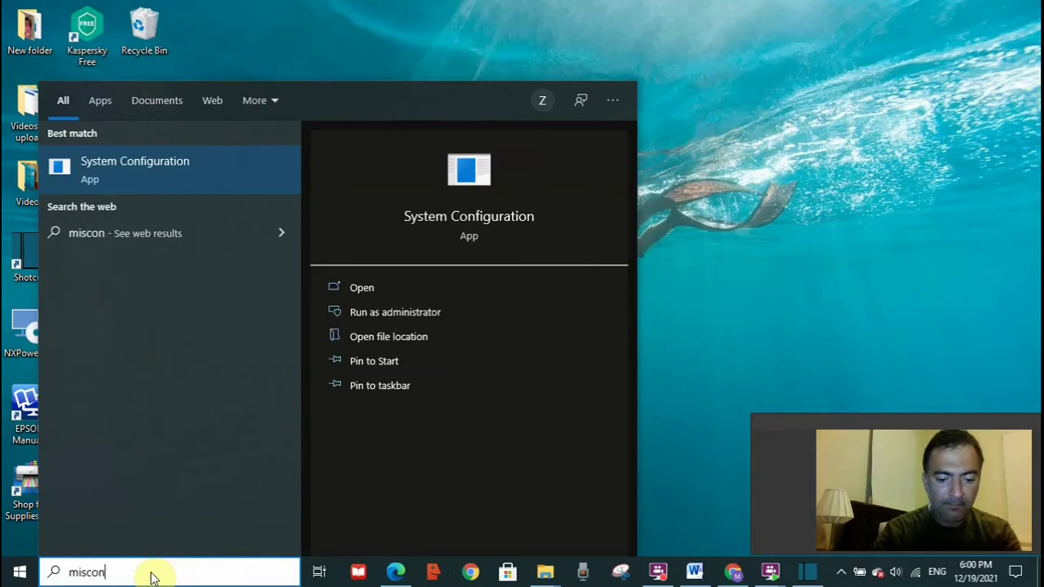
text(f)
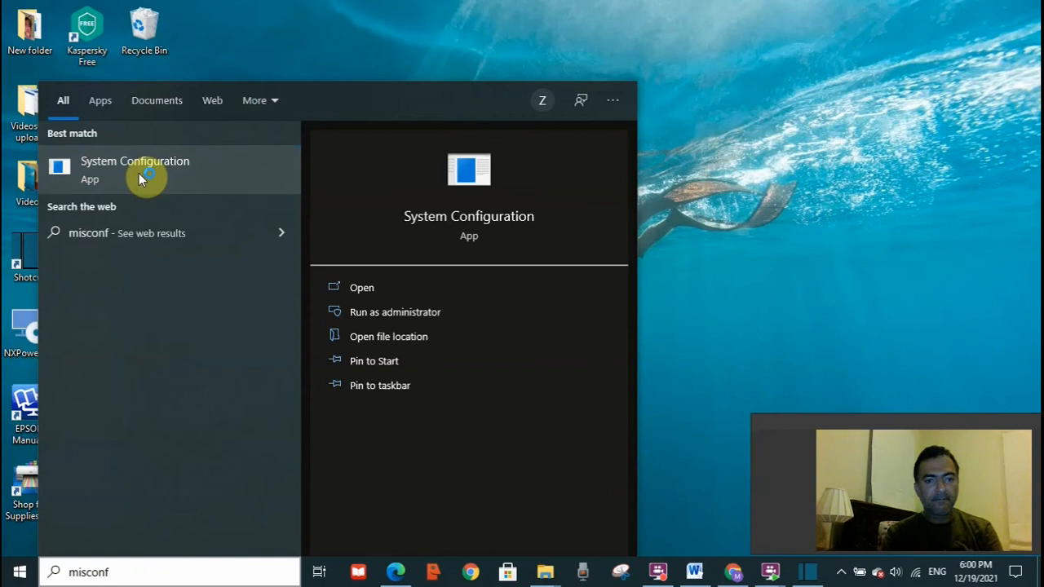
click(134, 169)
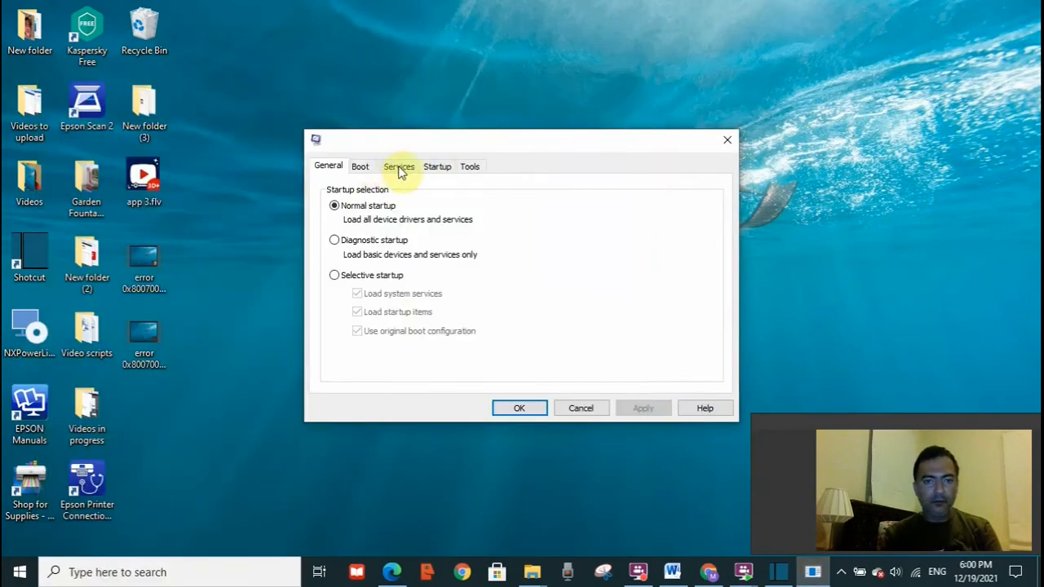
- Hide all Microsoft services on the Services list, then move to Startup
click(399, 166)
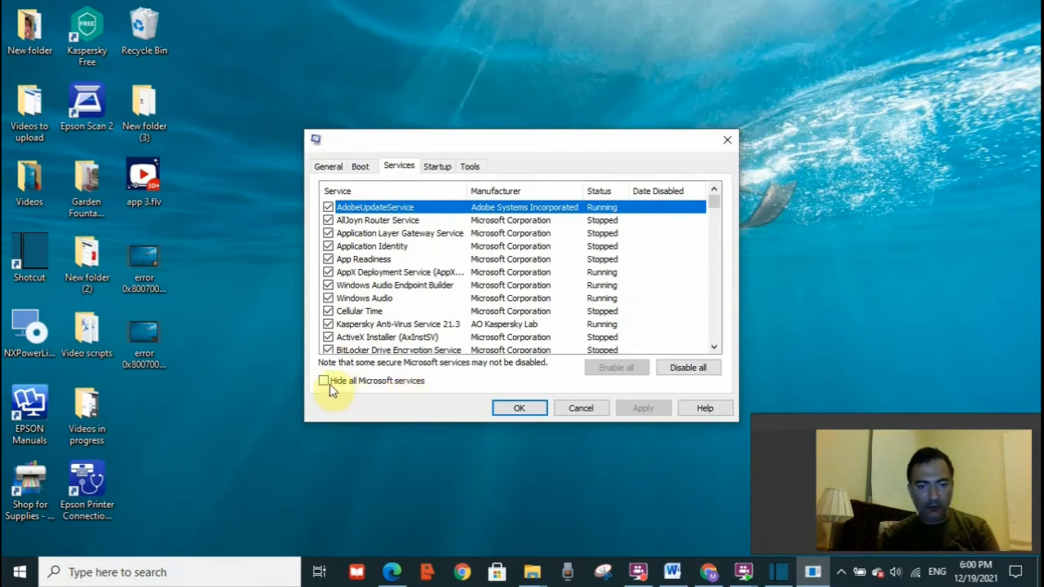
click(328, 381)
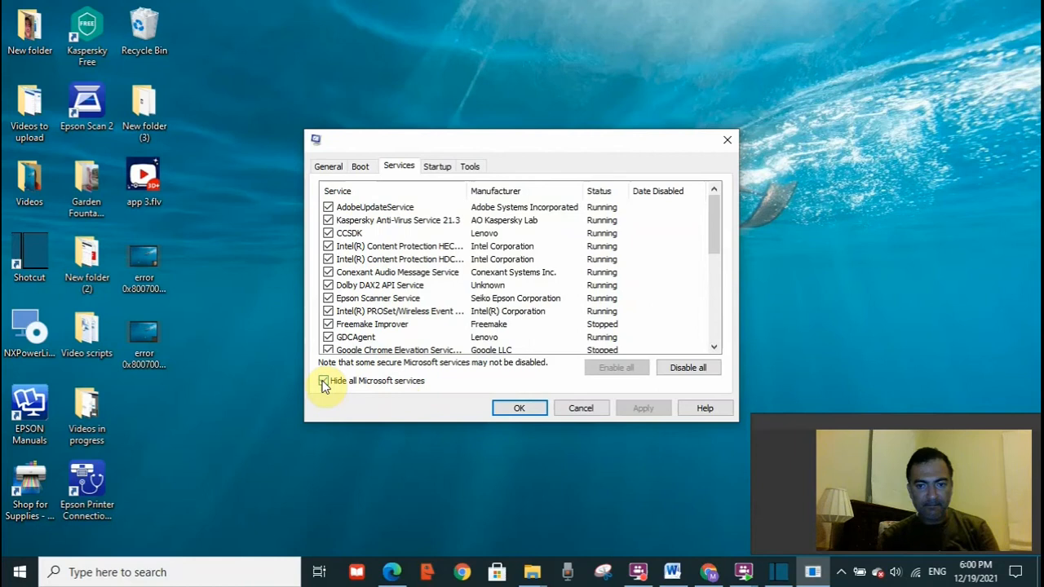
click(324, 380)
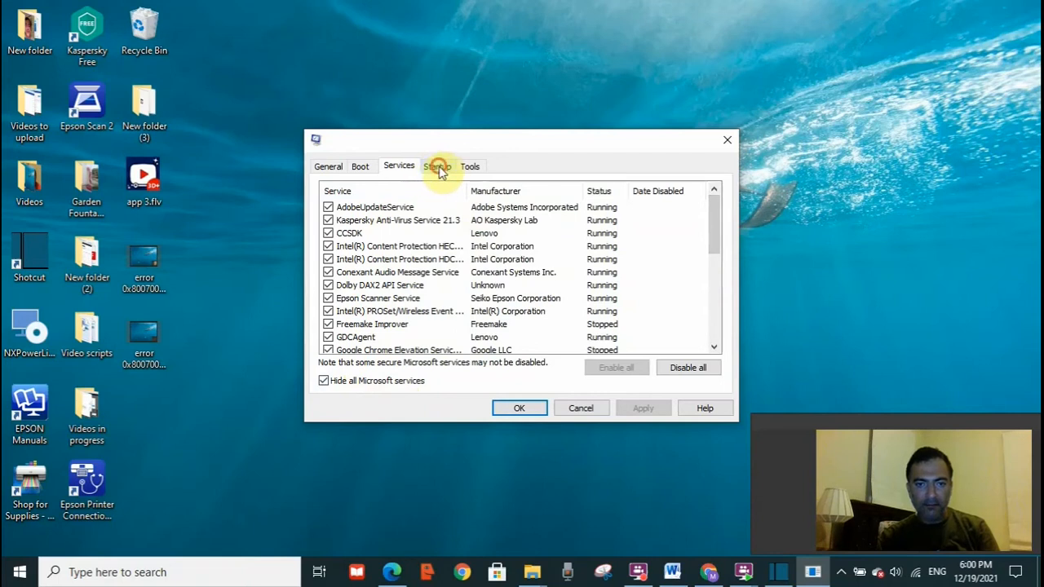
click(437, 166)
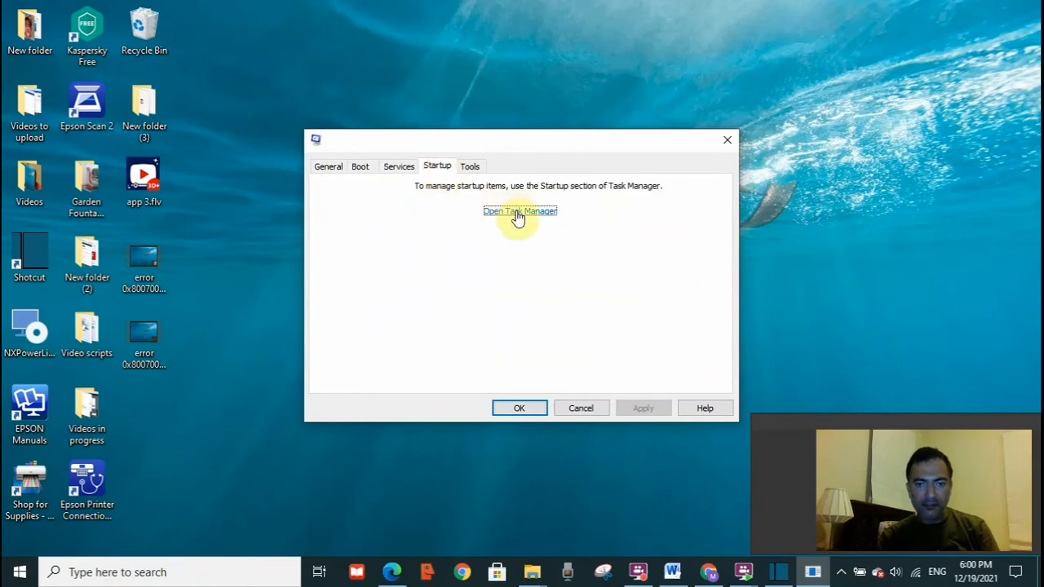
- In Task Manager's Startup list, disable Adobe Creative Cloud alongside already-disabled Skype
click(519, 211)
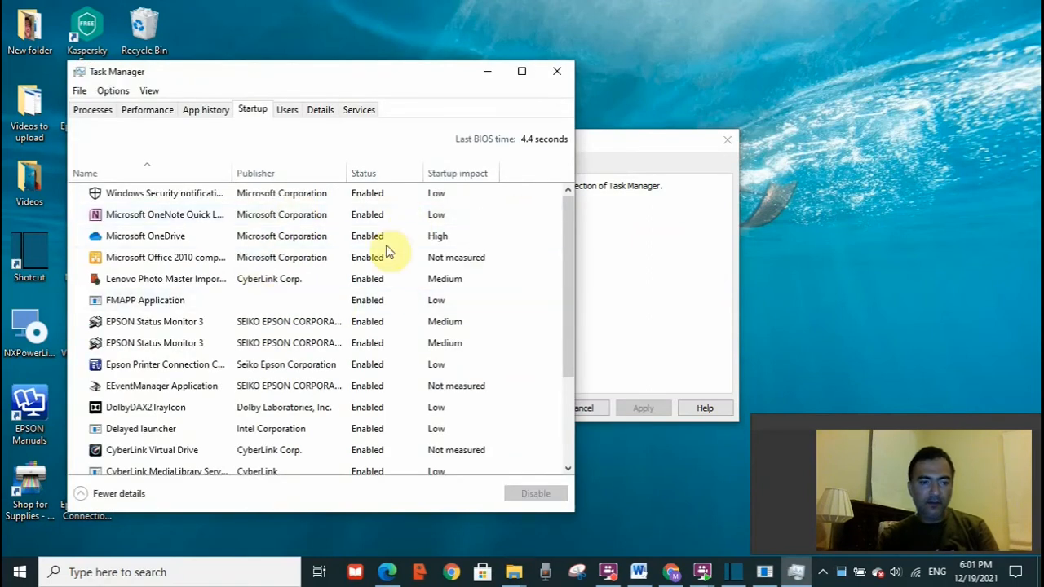
mouse_move(571, 375)
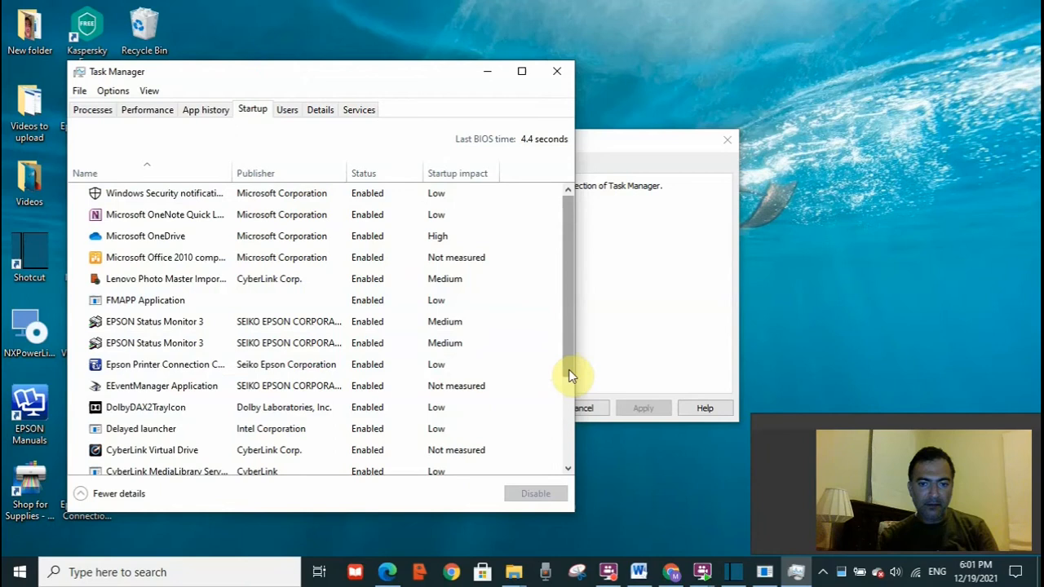
scroll(down, 3)
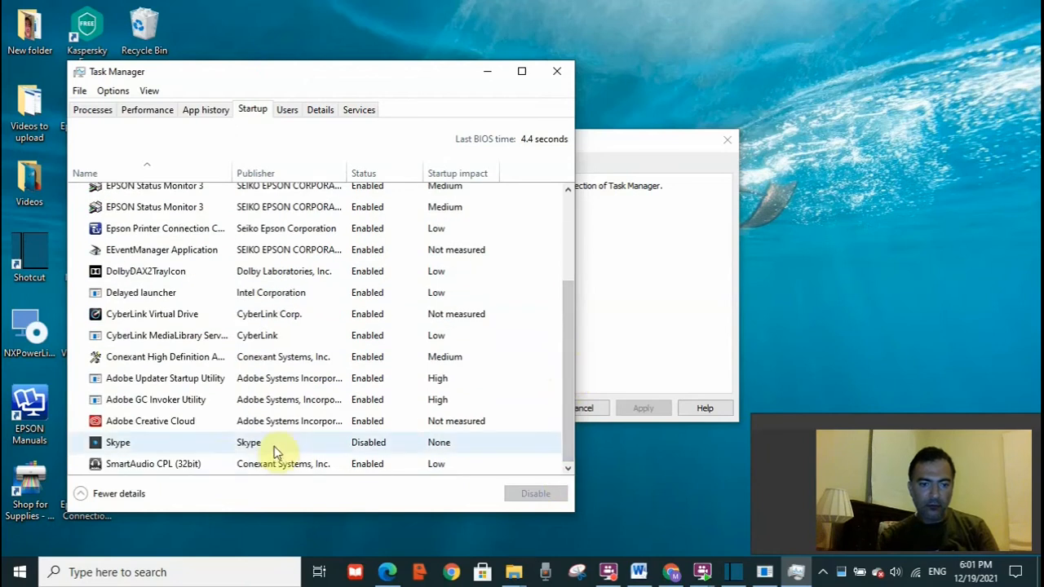
click(118, 442)
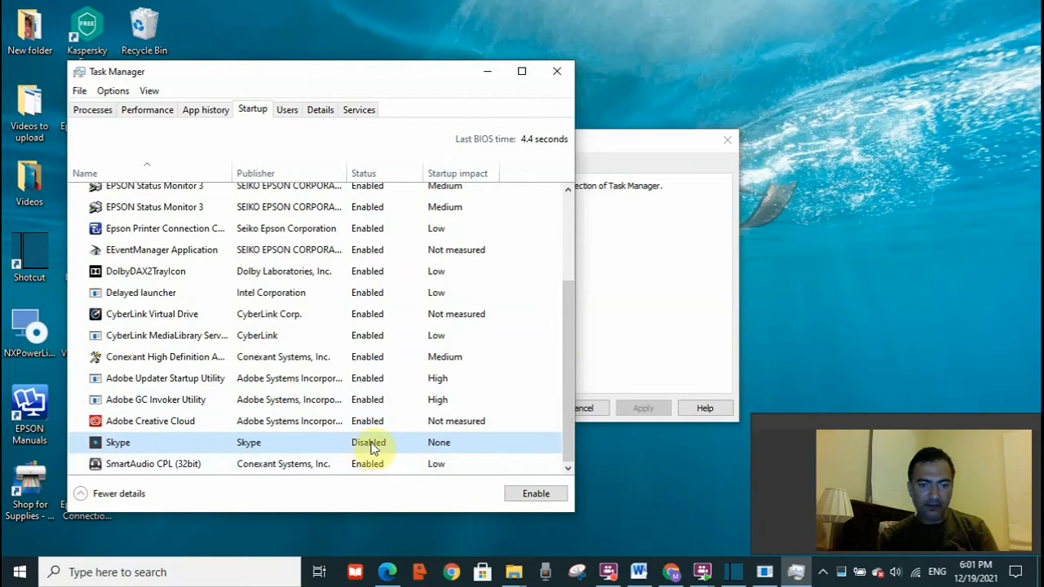
mouse_move(314, 470)
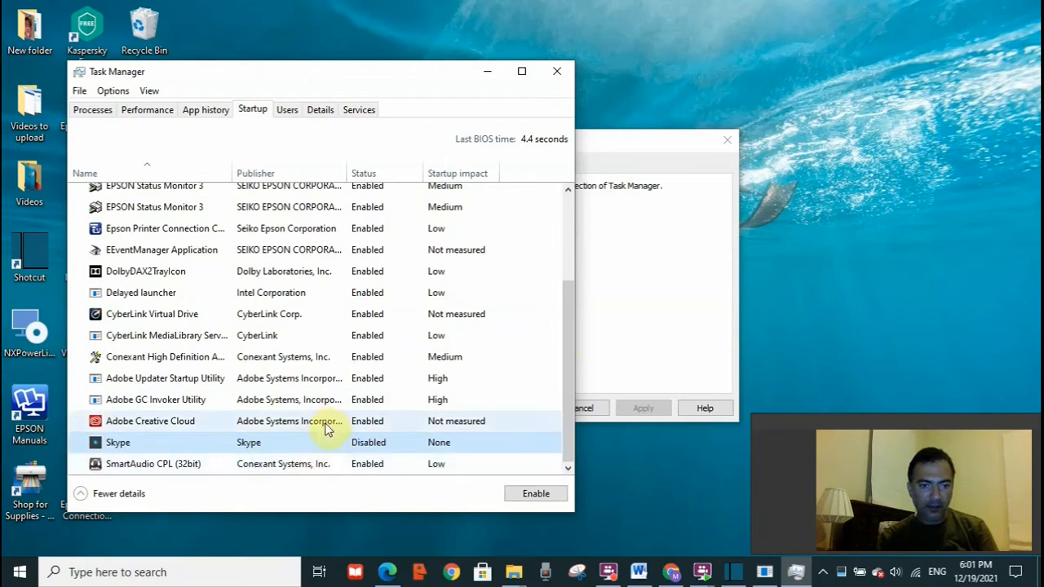
click(150, 421)
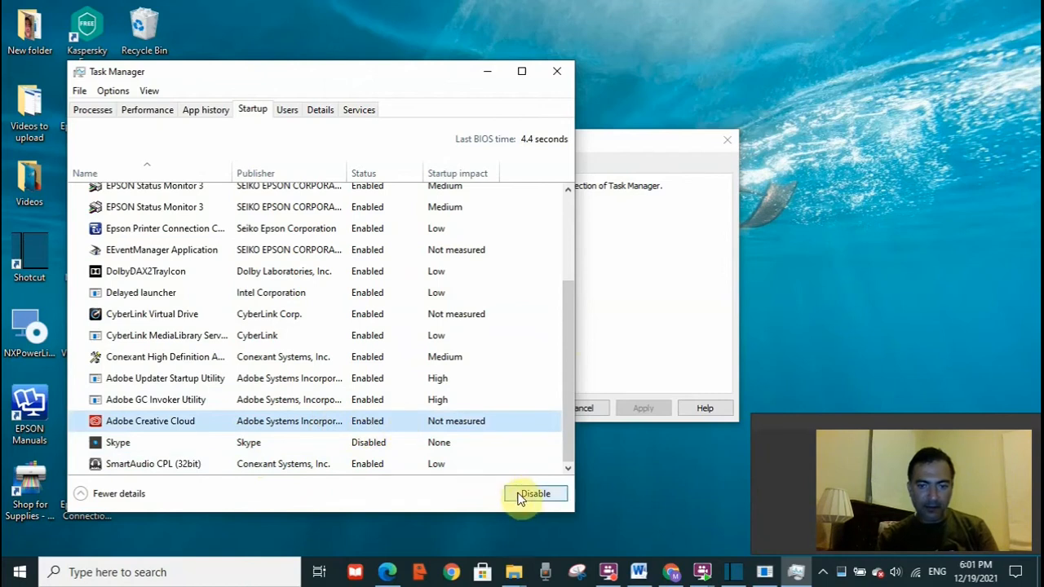
click(535, 493)
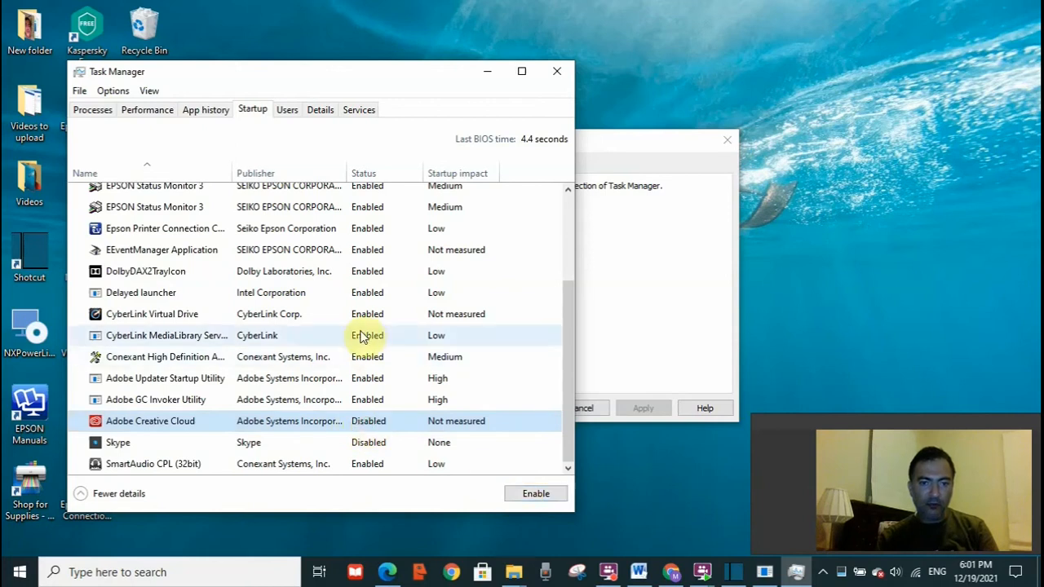
mouse_move(535, 493)
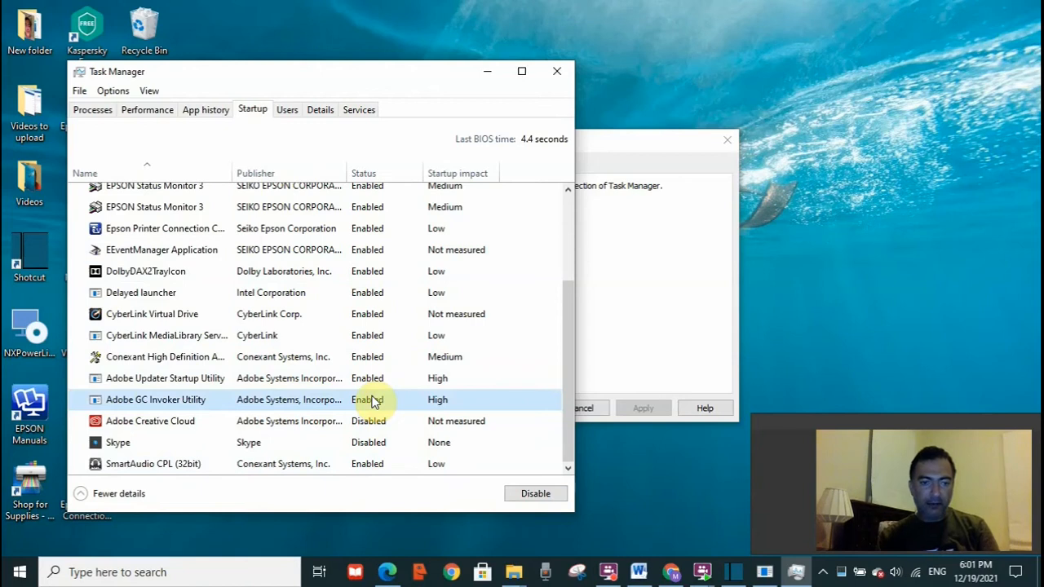
mouse_move(332, 207)
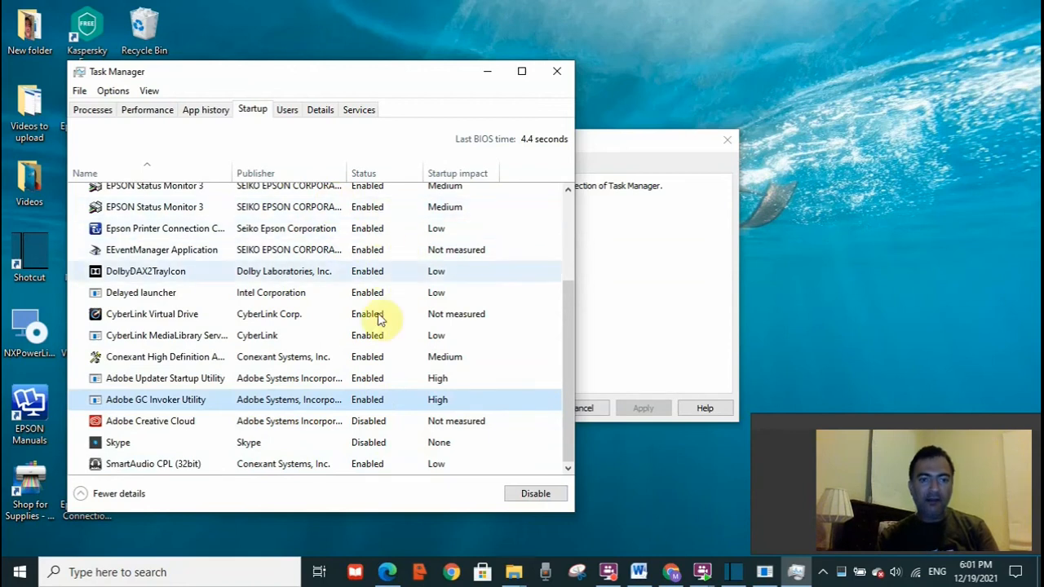
mouse_move(377, 336)
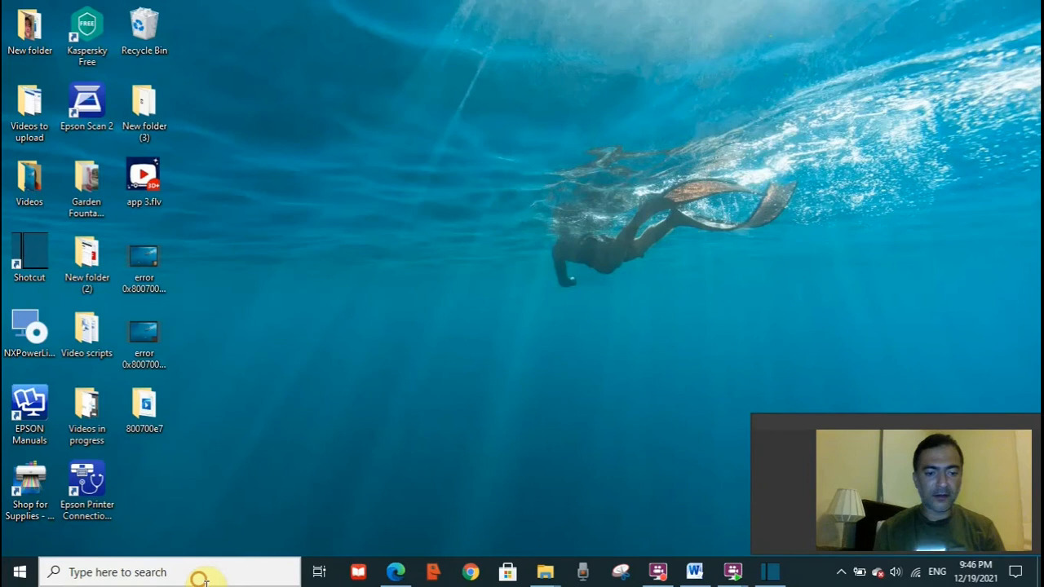
- Search 'CM' and run Command Prompt as administrator
text(CMD)
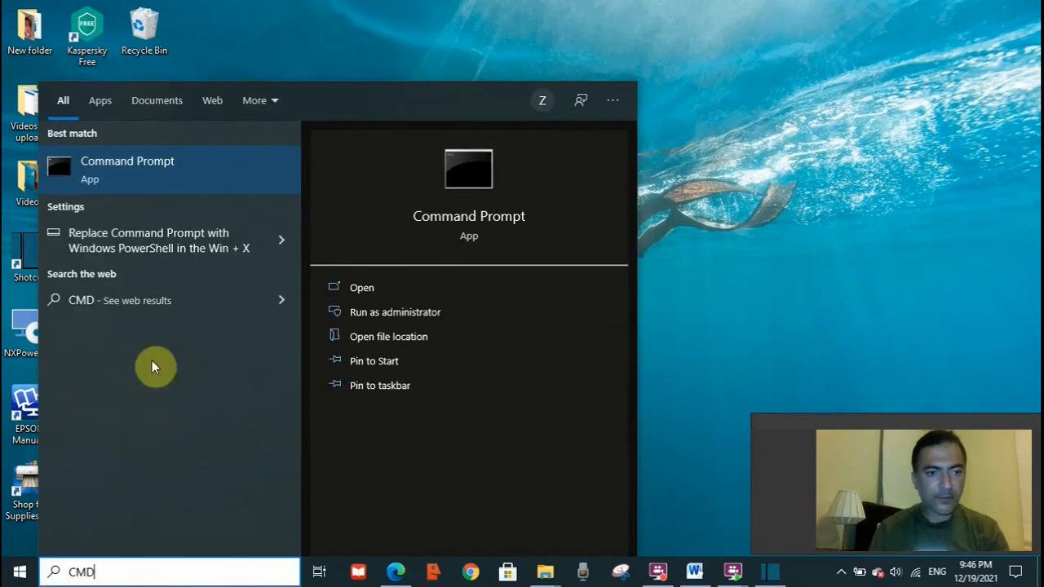
mouse_move(240, 201)
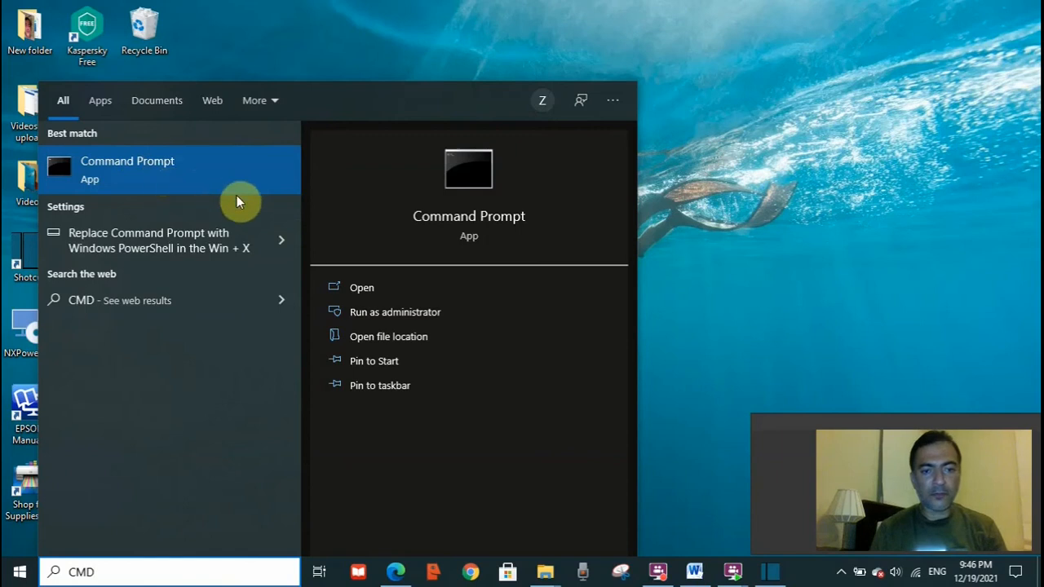
mouse_move(455, 312)
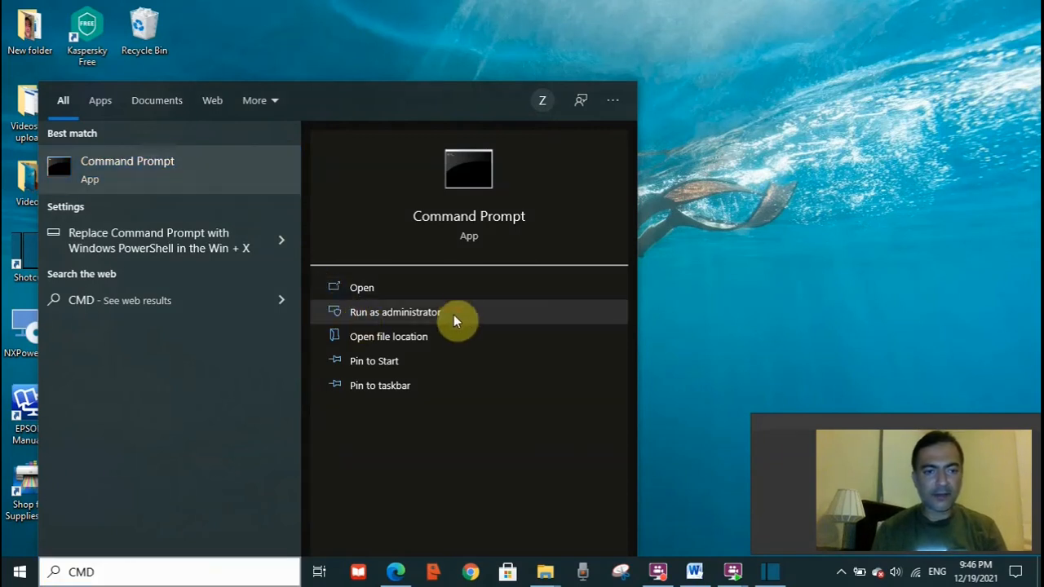
click(392, 312)
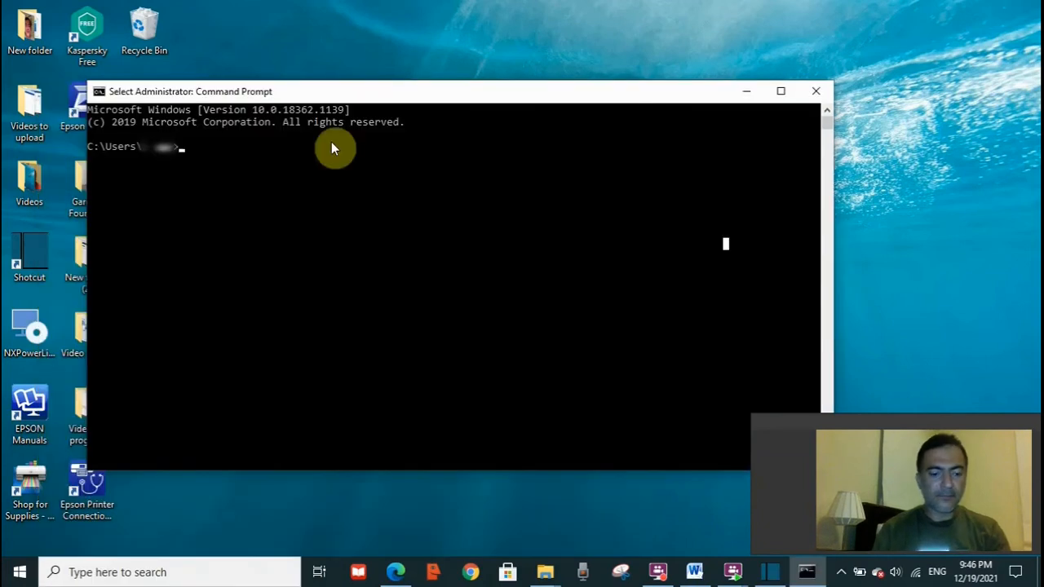
- Run dism.exe /online /cleanup-image /restorehealth, fixing a typo, then close Command Prompt
text(d)
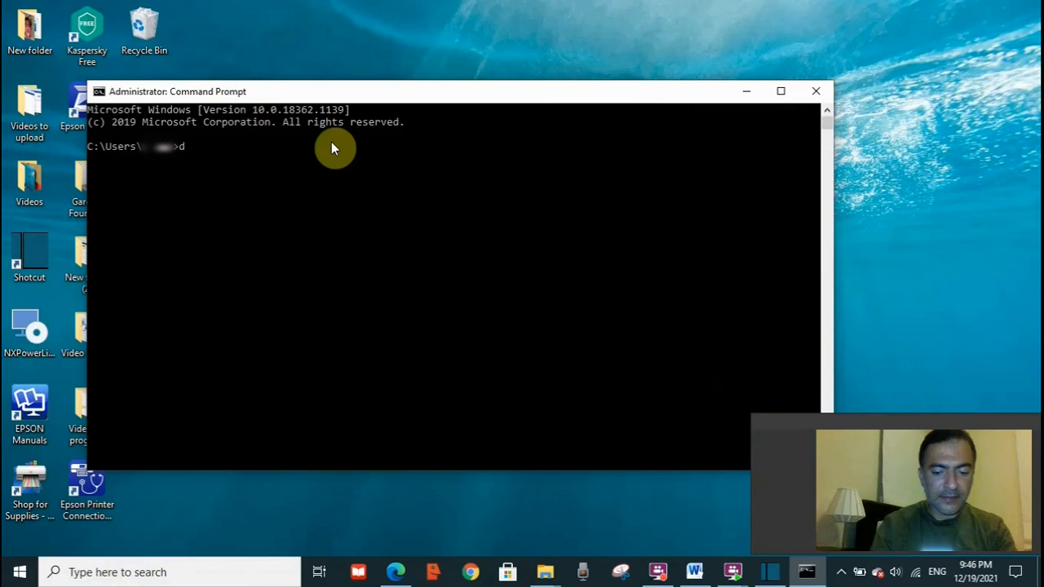
text(ism.e)
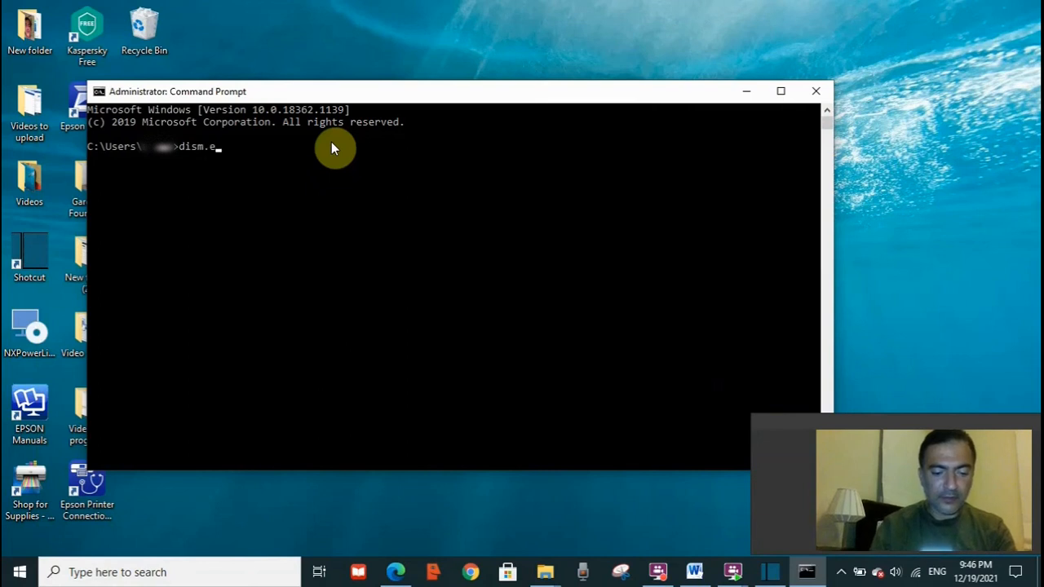
text(xe)
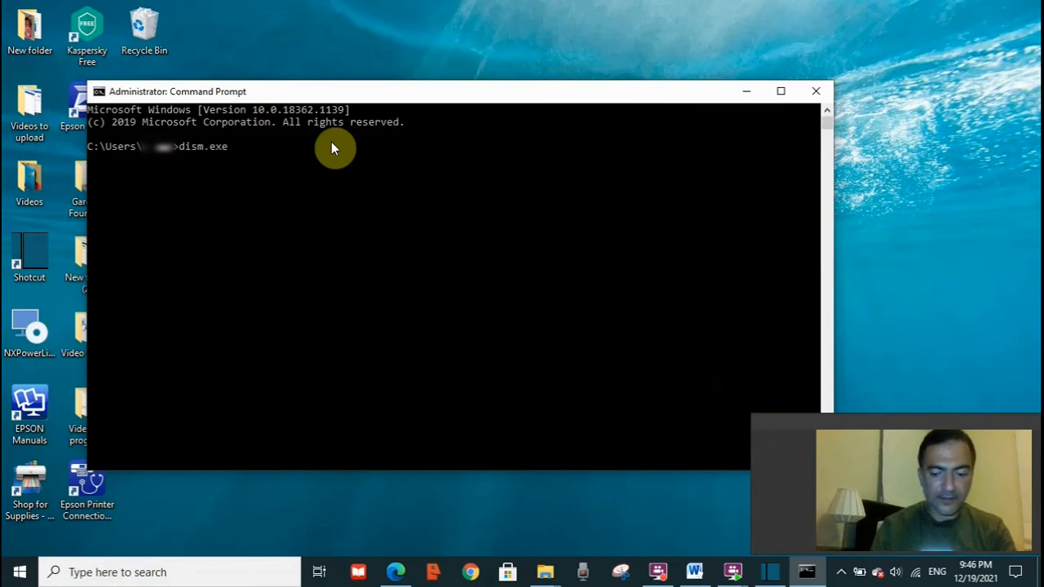
text(/on)
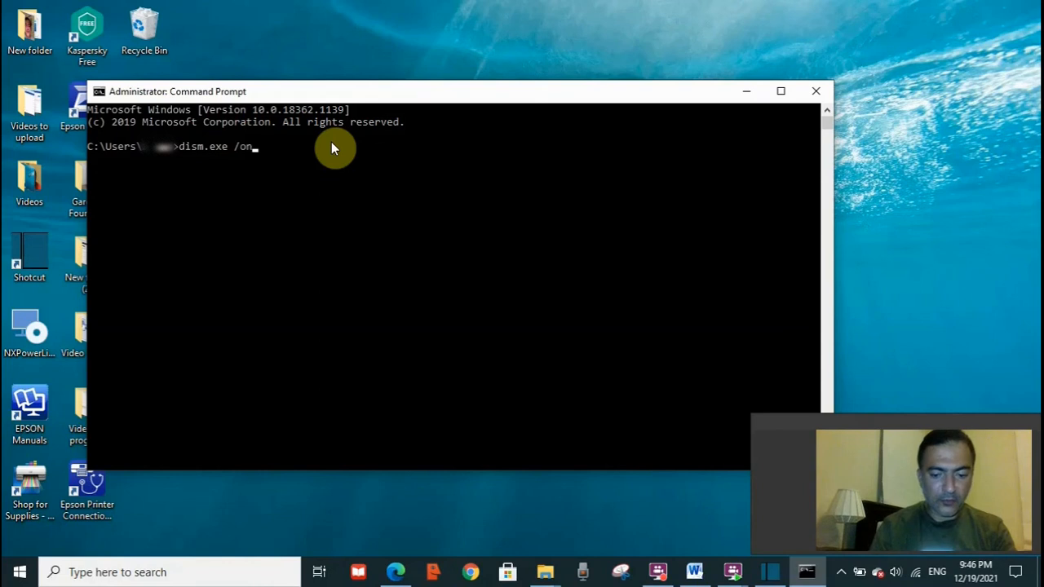
text(line)
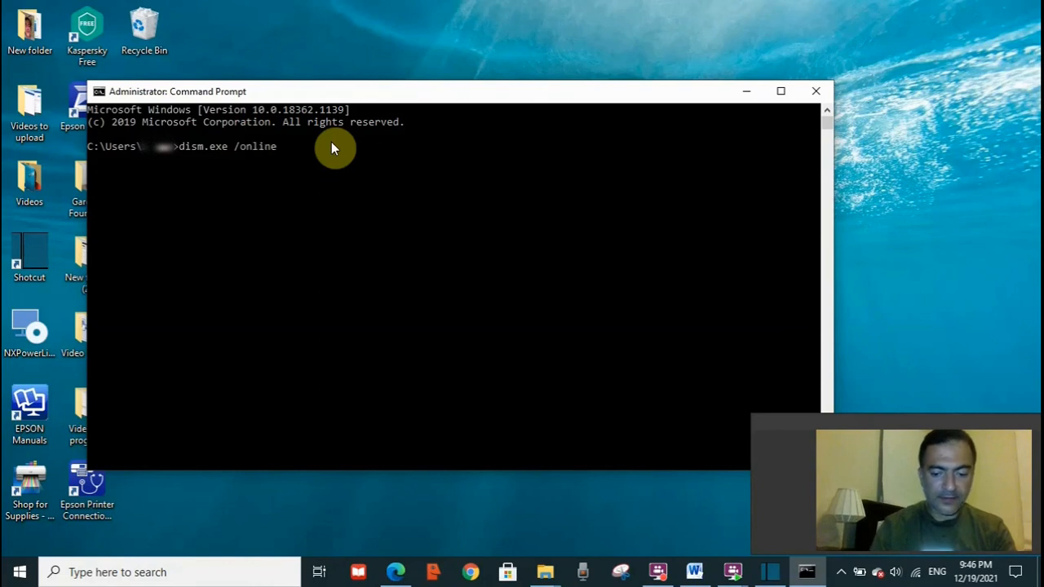
text(/cle)
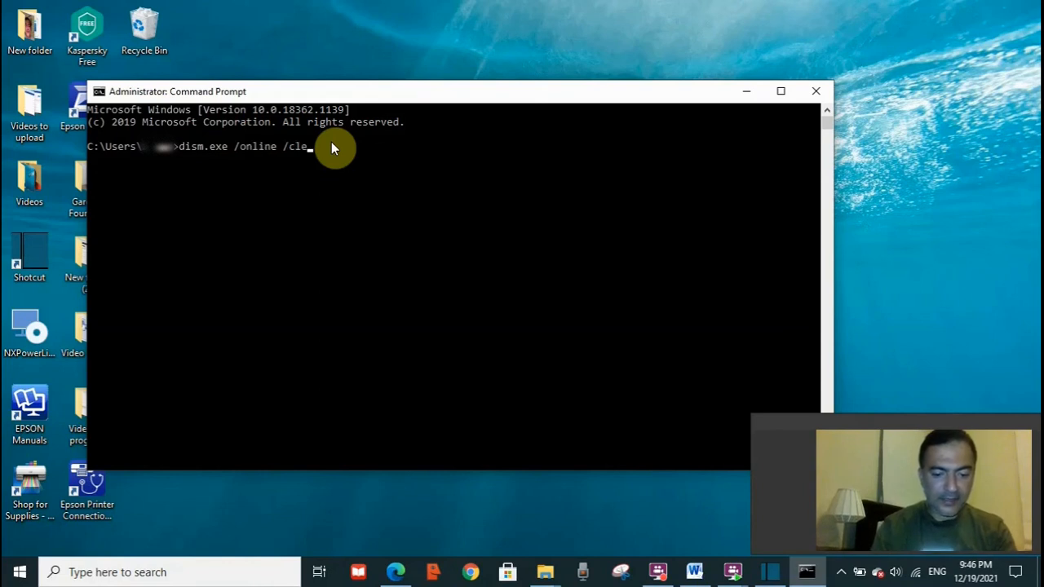
text(anup)
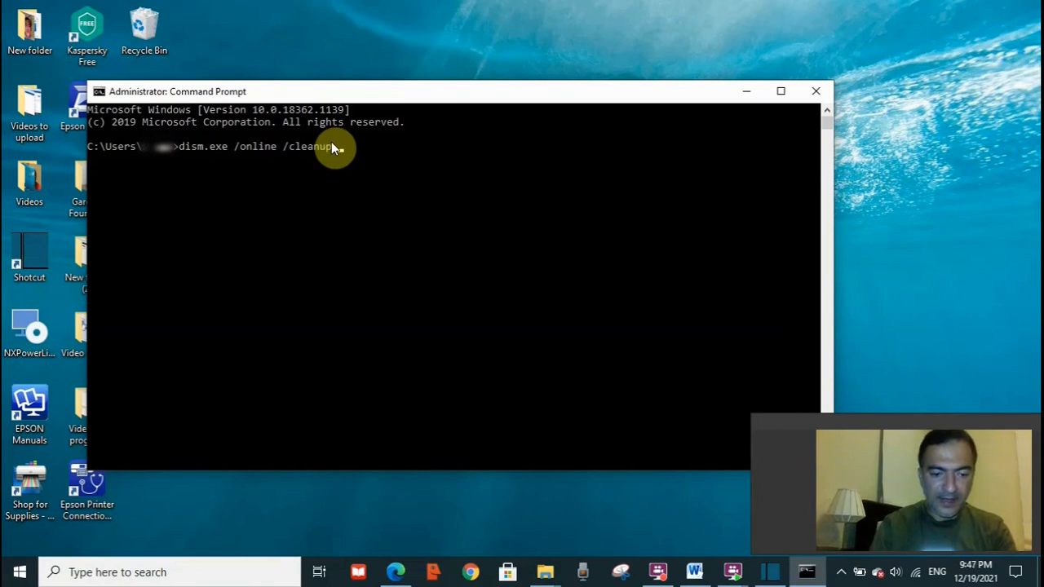
text(-image /r)
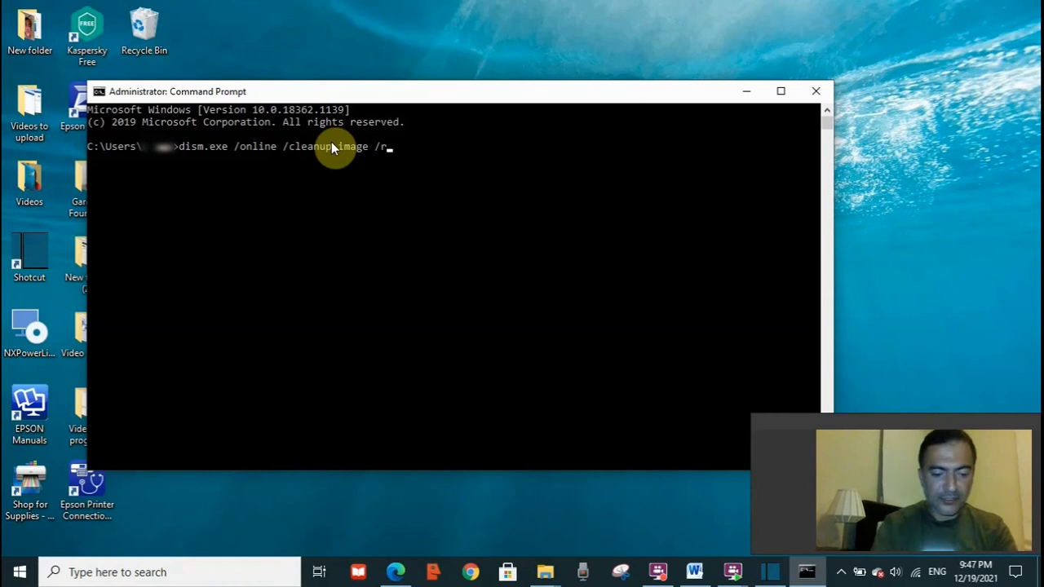
text(estpre)
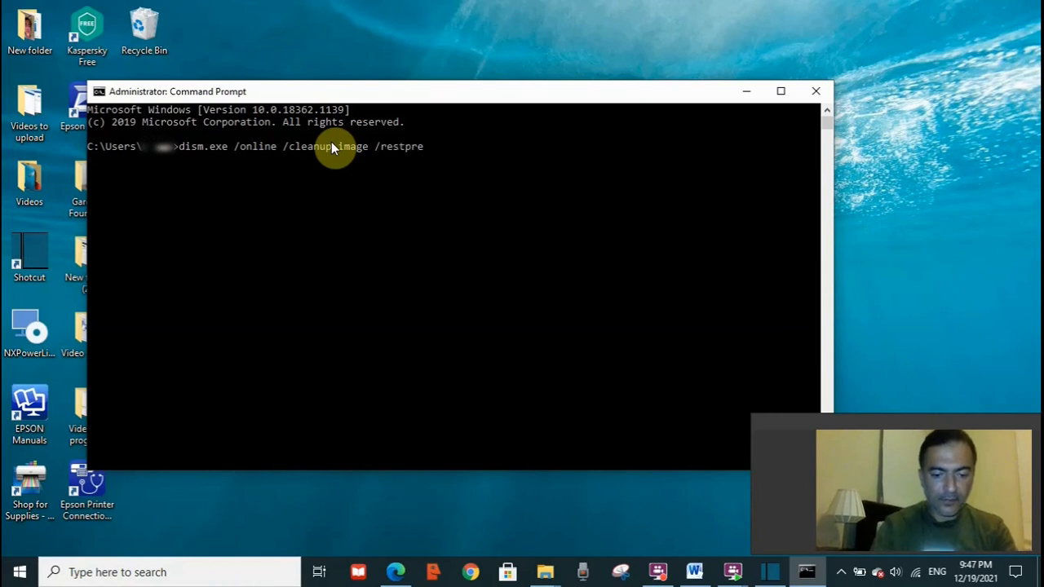
text(health)
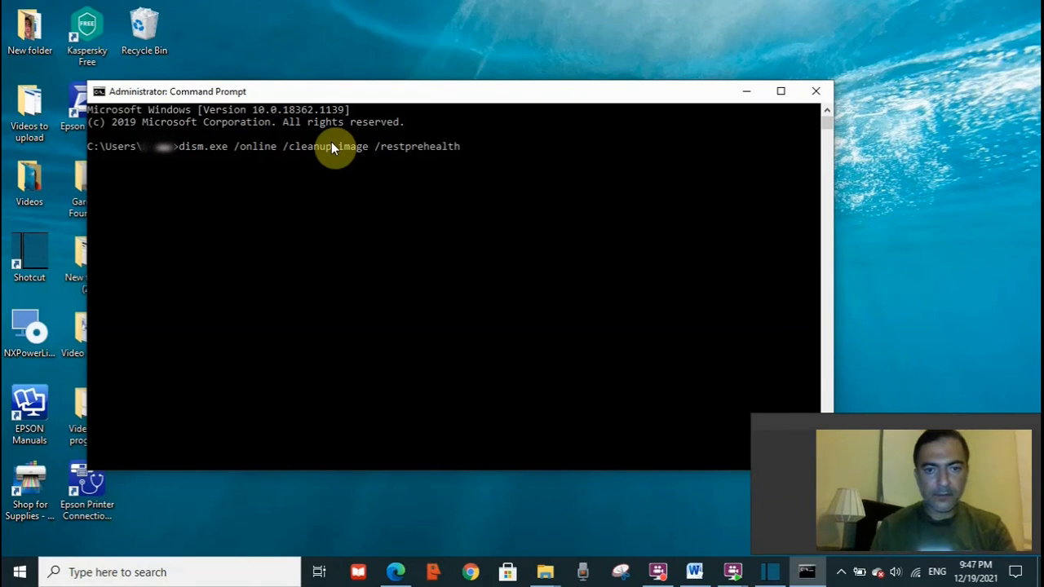
key(BackSpace)
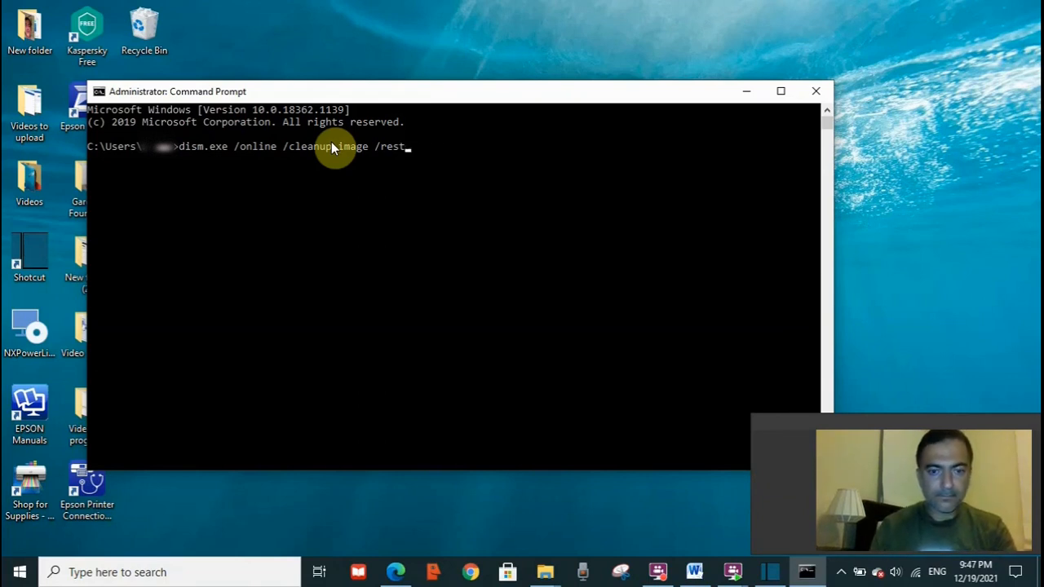
text(orehealth)
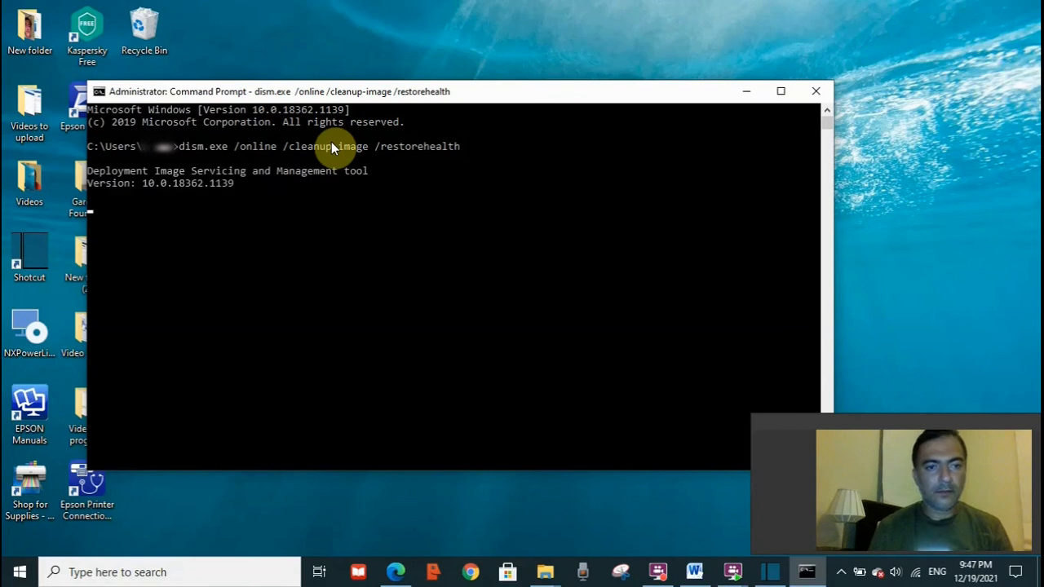
mouse_move(344, 170)
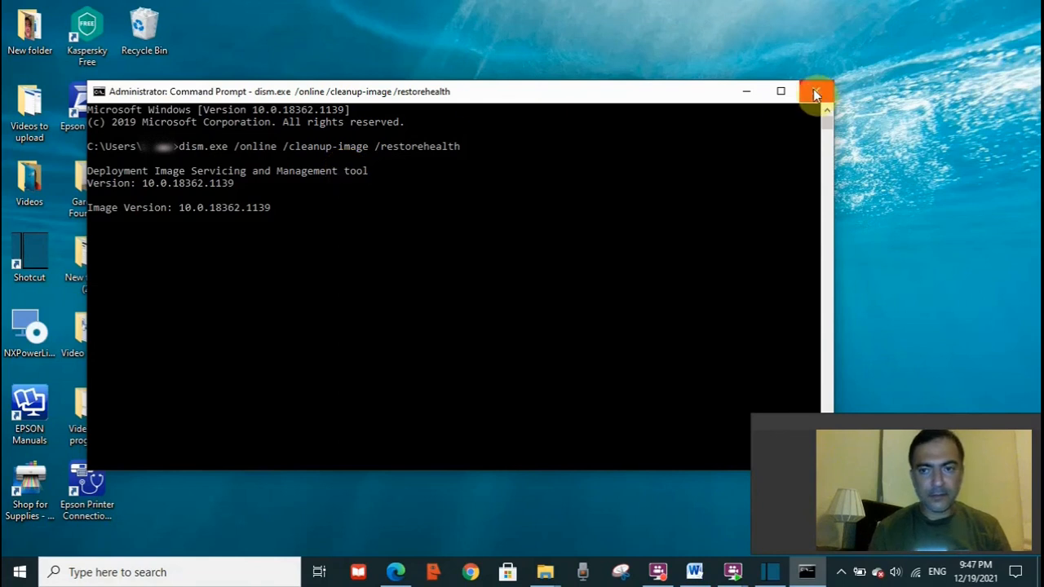
click(812, 92)
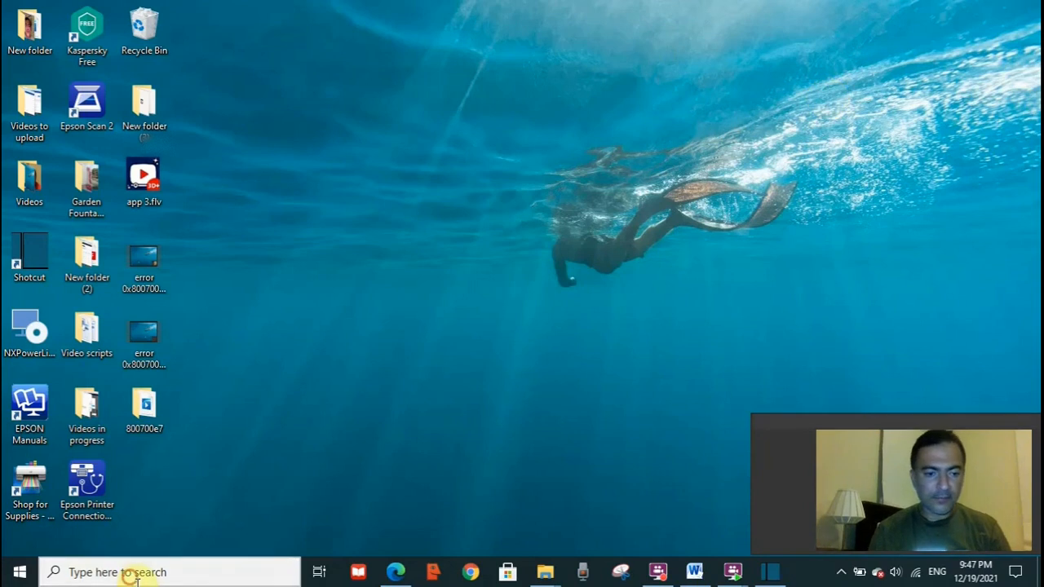
- Search for cmd and launch Command Prompt as administrator
text(cmd)
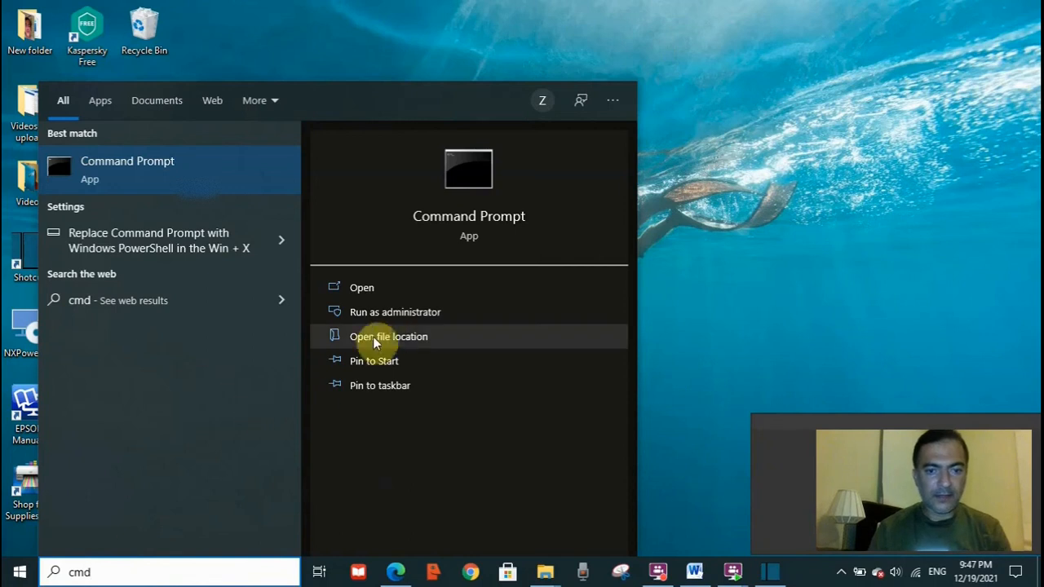
mouse_move(412, 318)
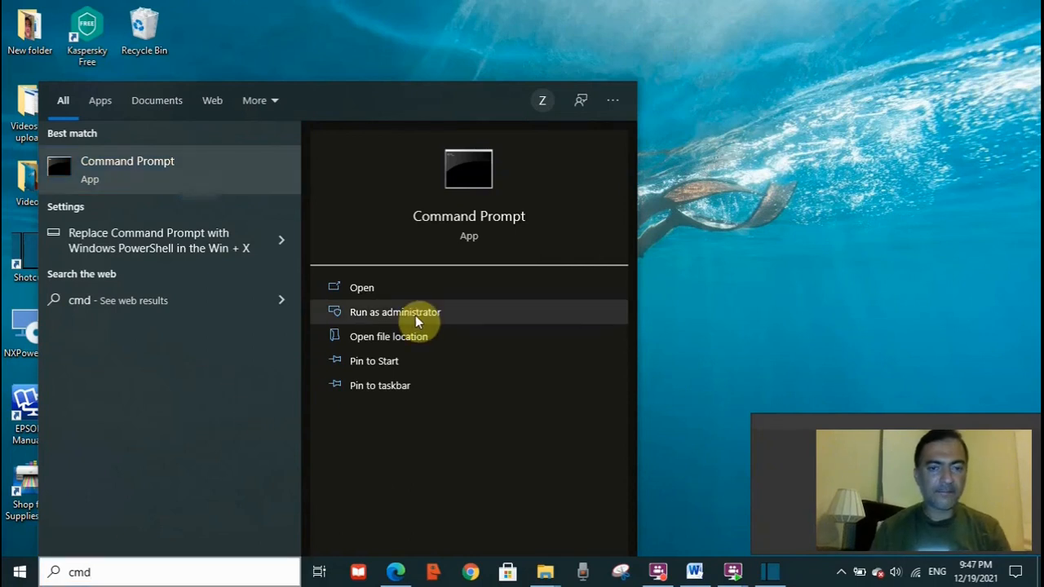
click(395, 311)
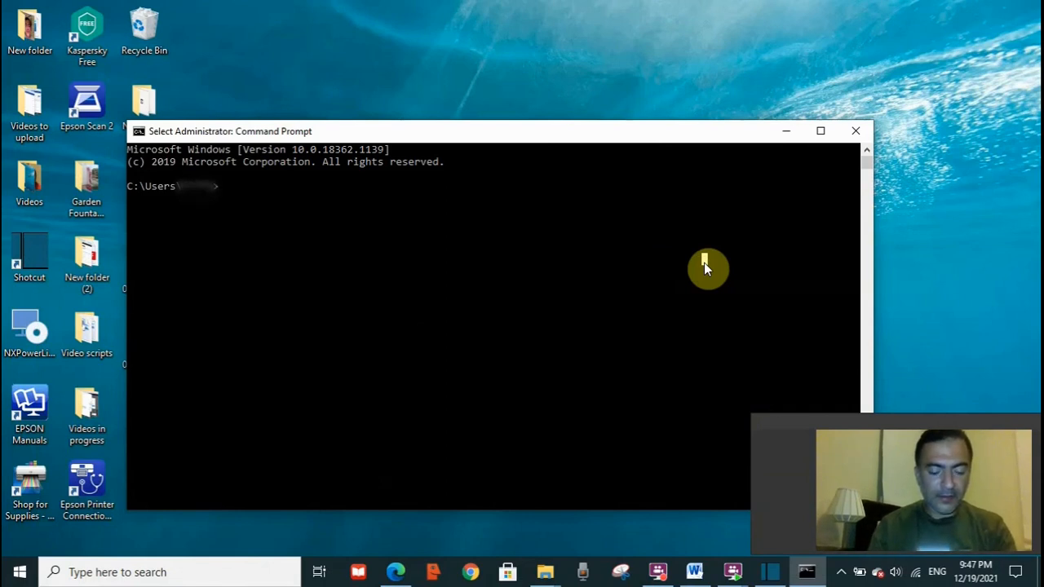
- Enter the command 'sfc /scannow' at the elevated prompt
text(sf)
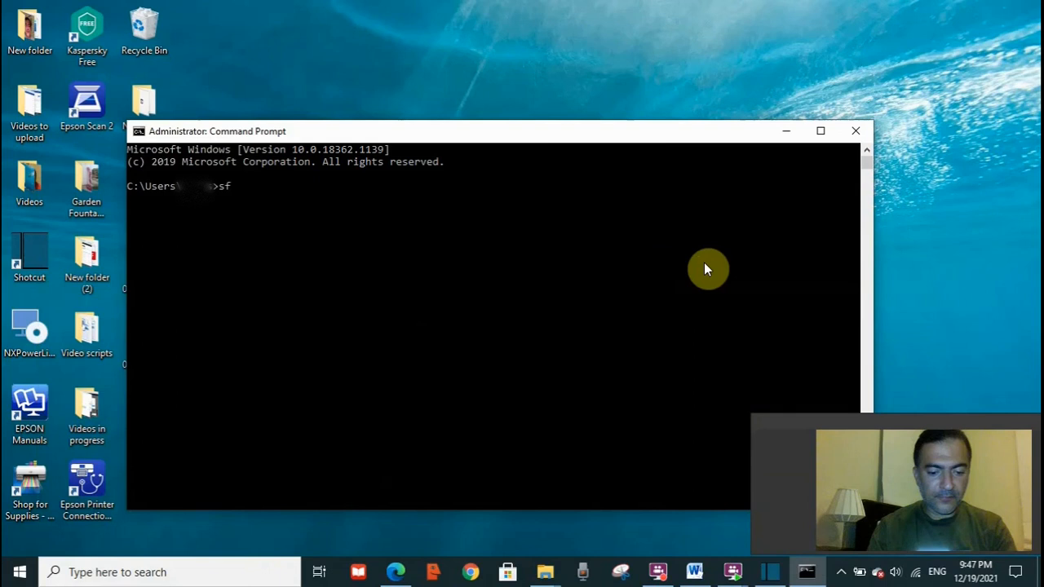
text(c)
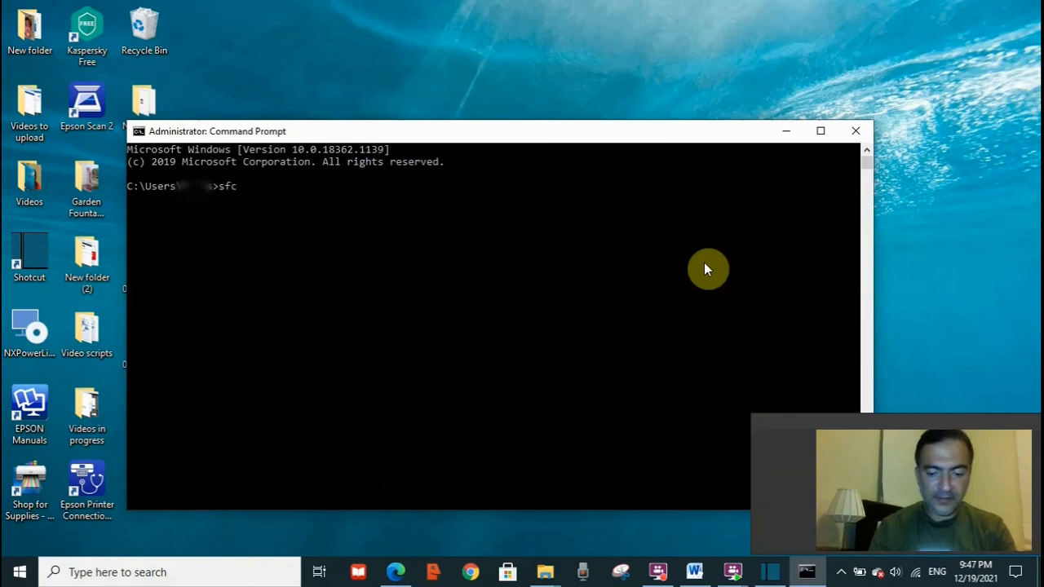
text(/)
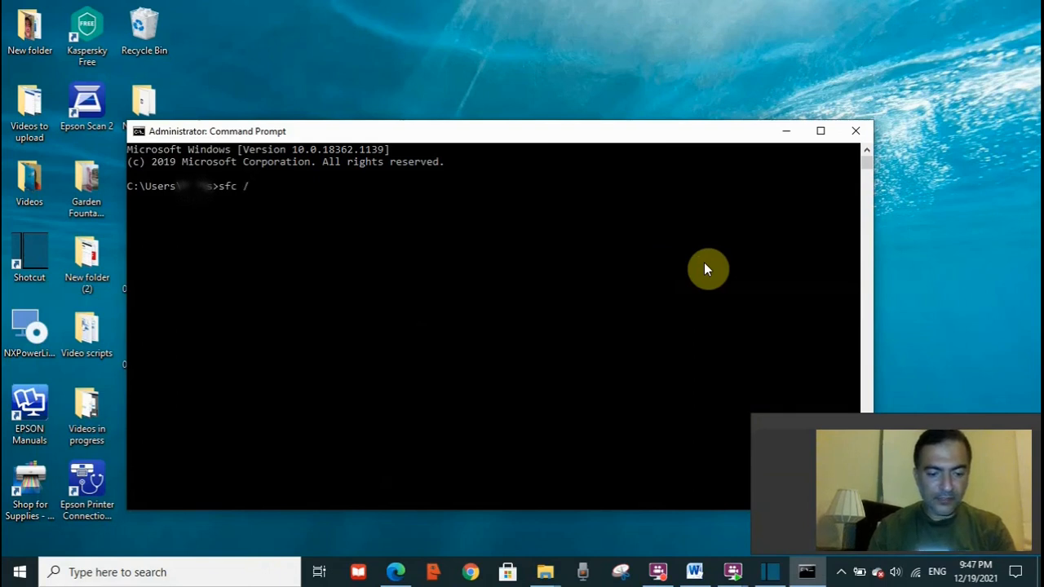
text(scannow)
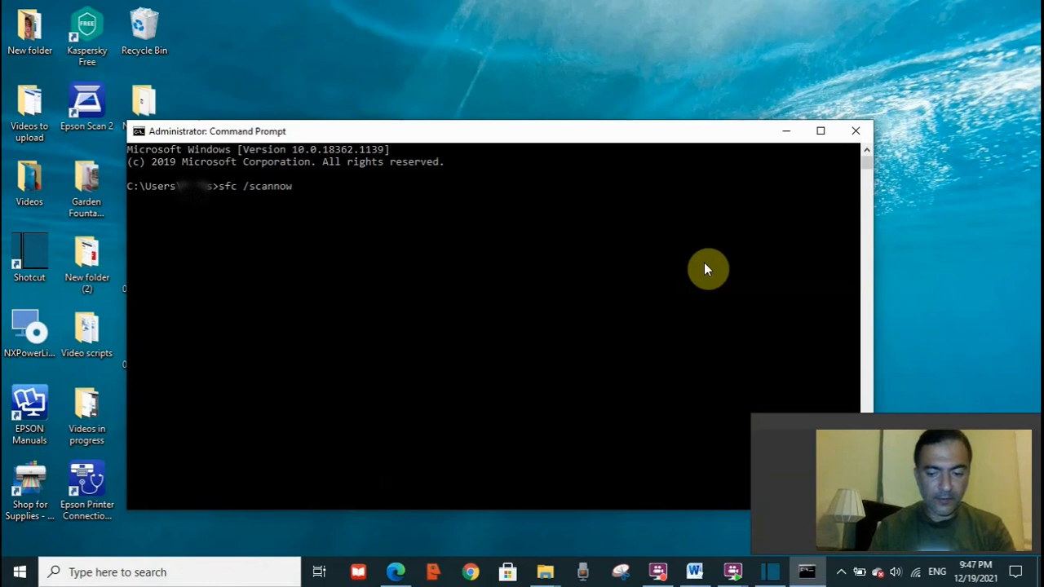